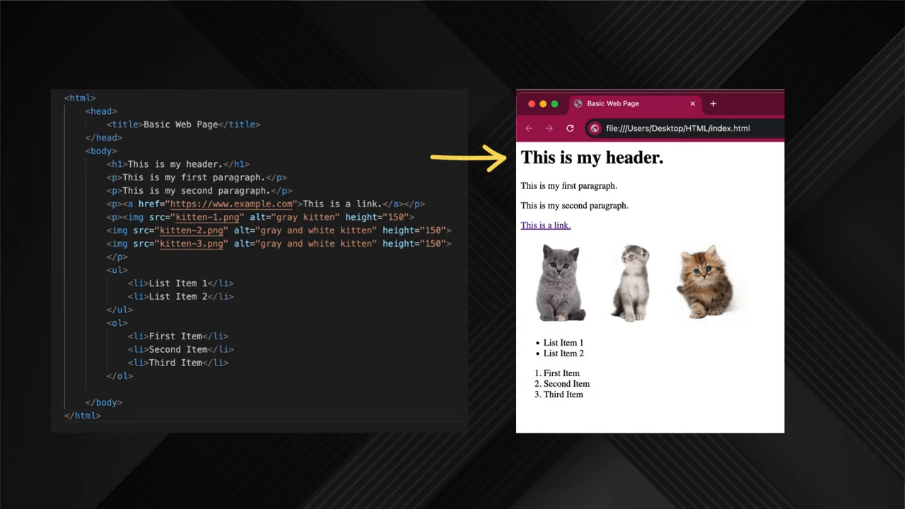
Advance the slideshow from the web page demo to the Desktop with Visual Studio Code.
{"action": "double_click", "coordinate": [181, 124]}
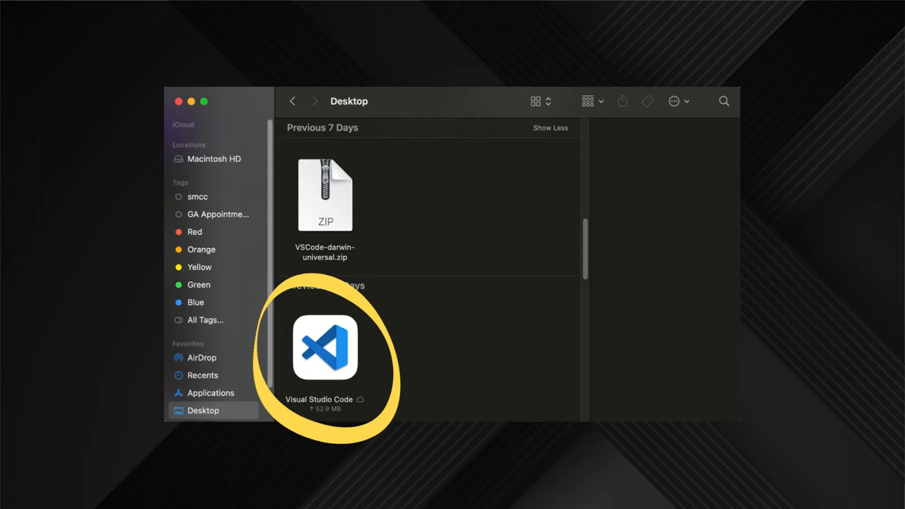
Launch the Visual Studio Code app from the Finder Desktop.
{"action": "double_click", "coordinate": [325, 346]}
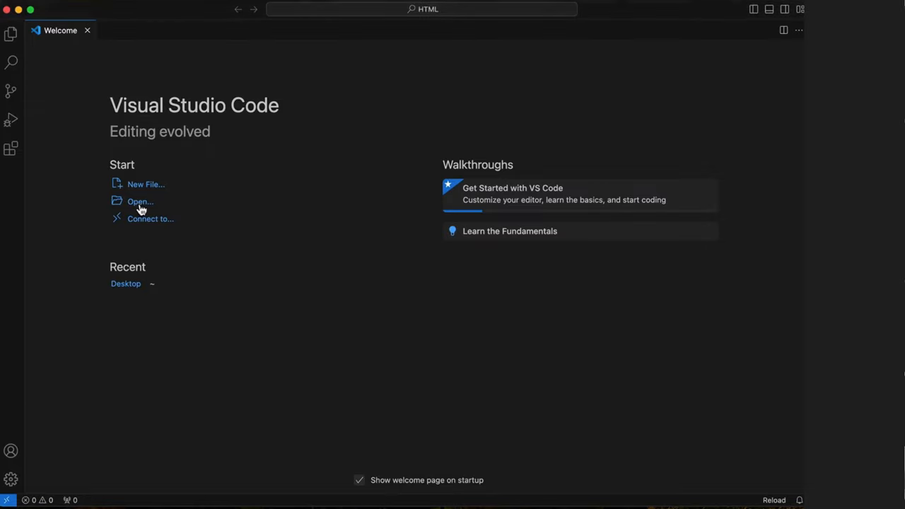
Make a new folder named HTML on the Desktop and open it as the workspace.
{"action": "left_click", "coordinate": [139, 201]}
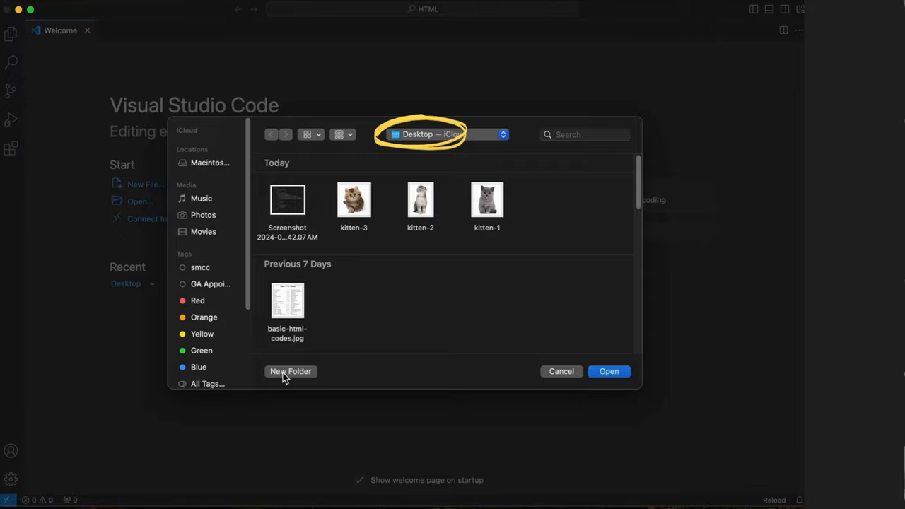
{"action": "left_click", "coordinate": [291, 372]}
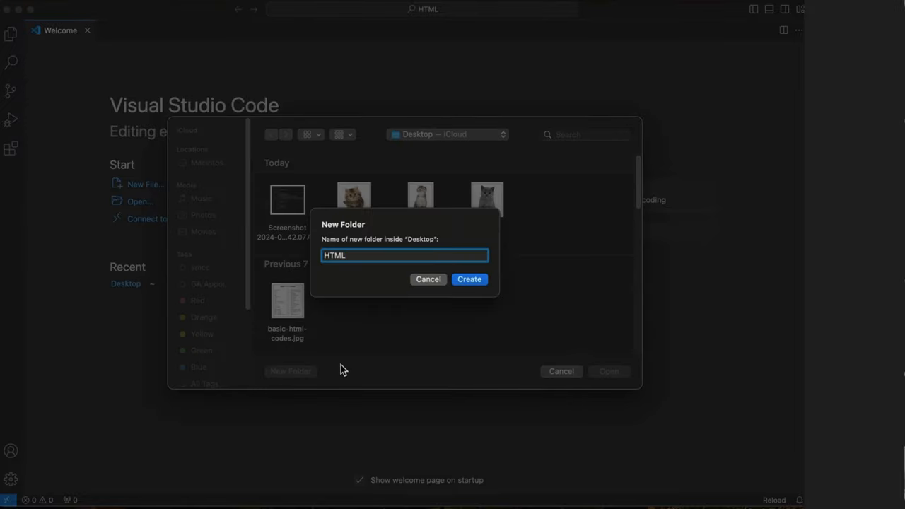
{"action": "left_click", "coordinate": [469, 278]}
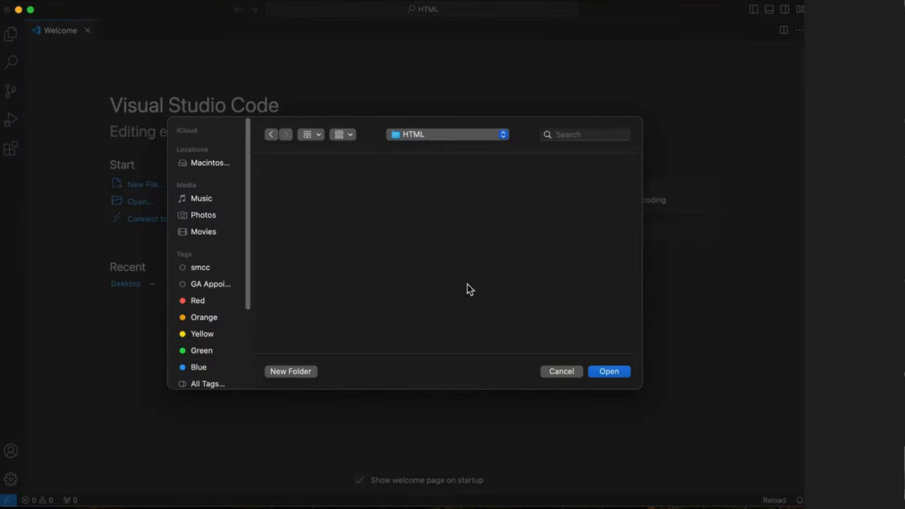
{"action": "left_click", "coordinate": [609, 371]}
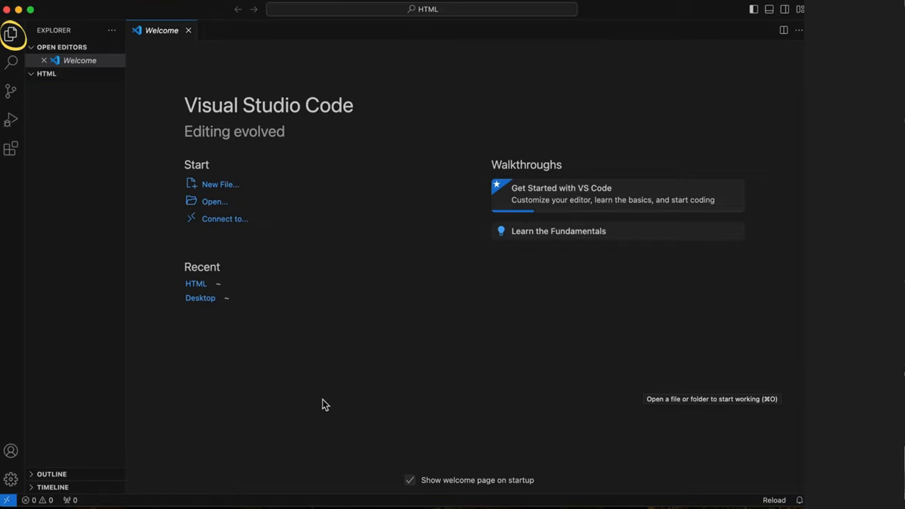
{"action": "mouse_move", "coordinate": [257, 421]}
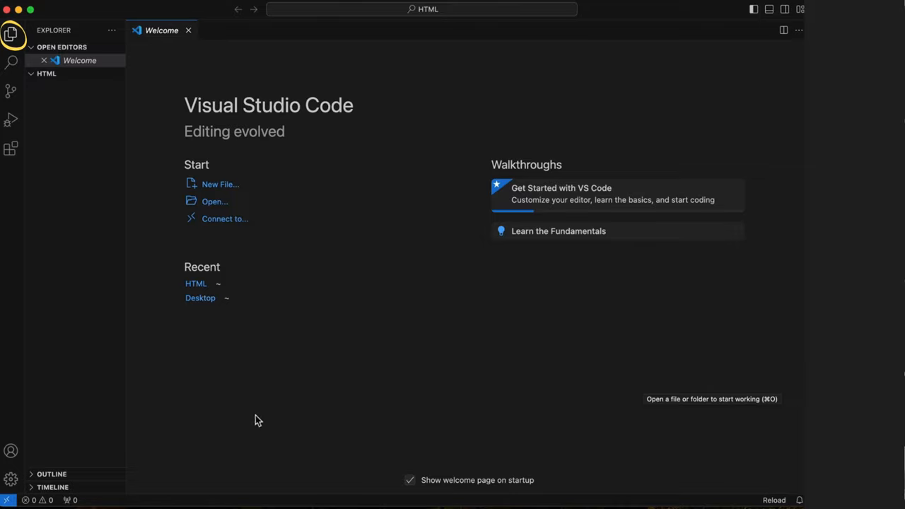
{"action": "mouse_move", "coordinate": [235, 418]}
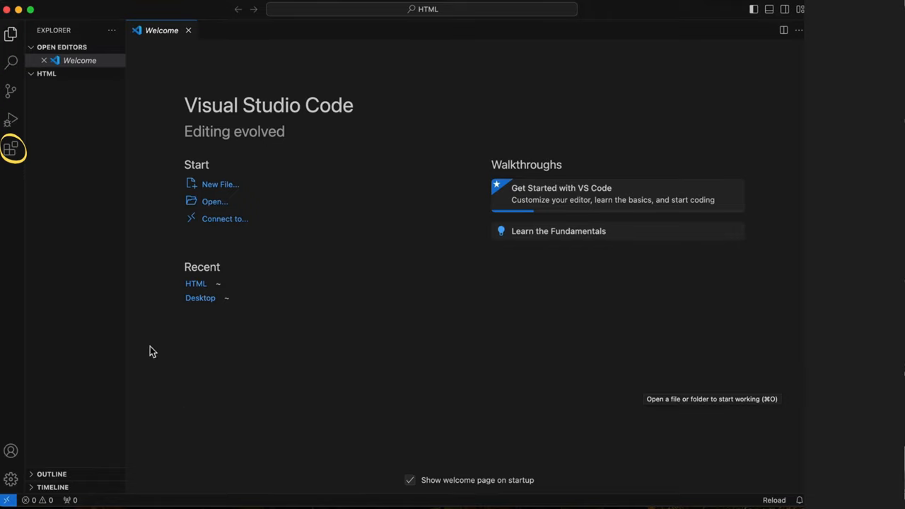
{"action": "mouse_move", "coordinate": [46, 73]}
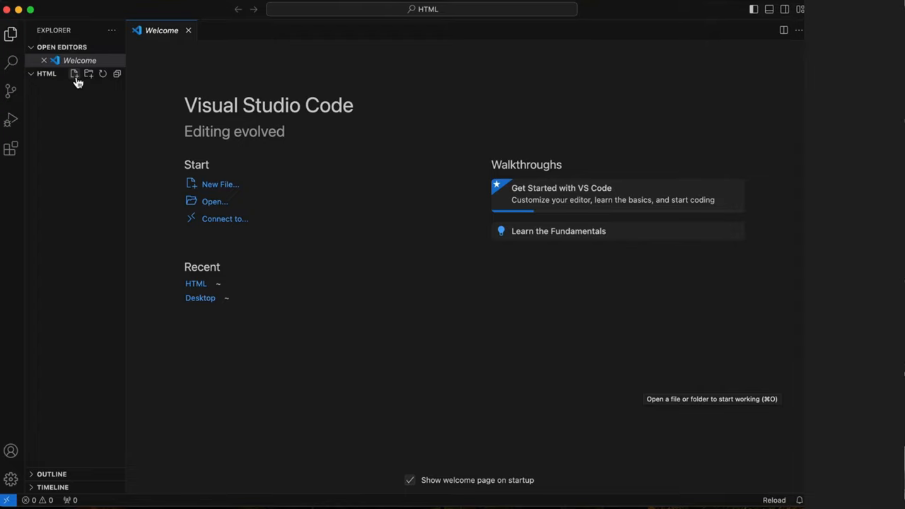
Create a file named index.html inside the HTML folder in the Explorer.
{"action": "left_click", "coordinate": [74, 74]}
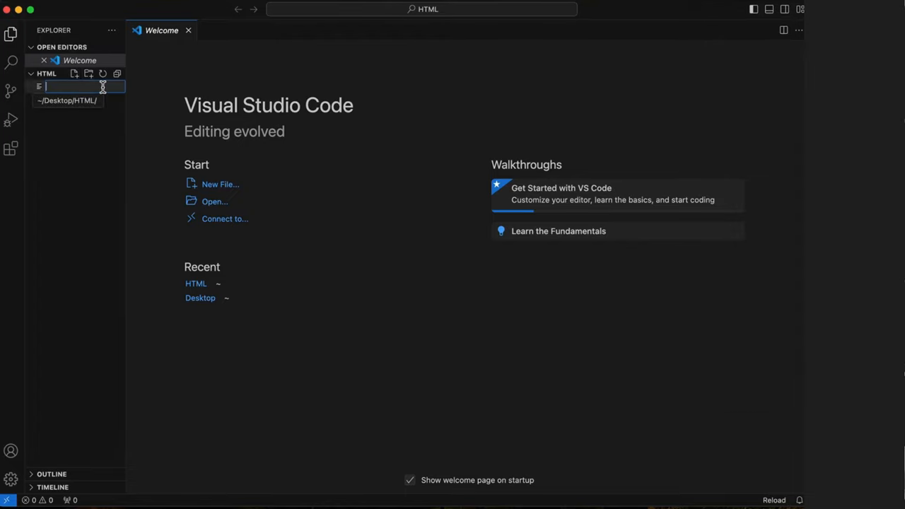
{"action": "type", "text": "index.ht"}
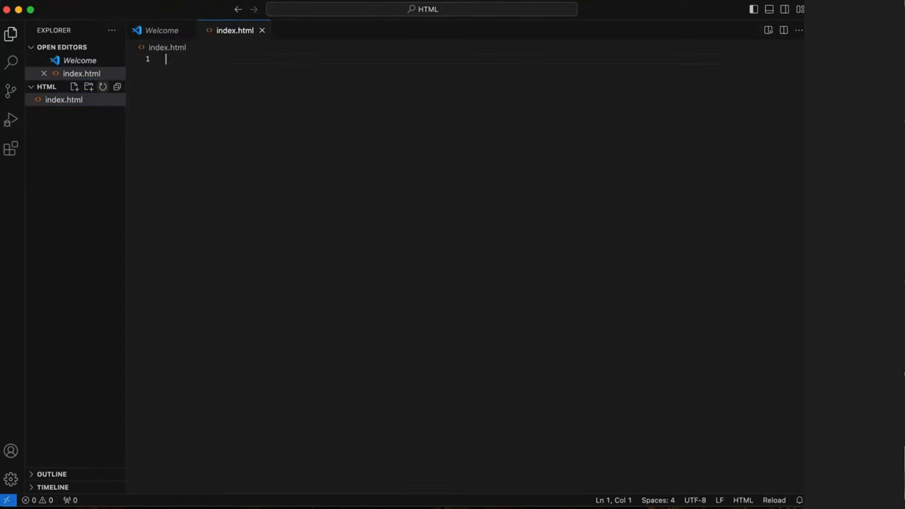
{"action": "mouse_move", "coordinate": [185, 177]}
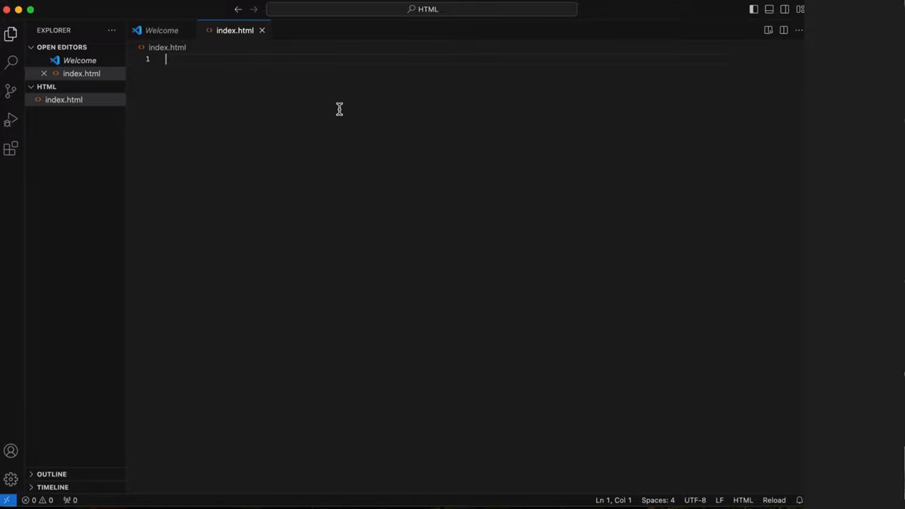
{"action": "mouse_move", "coordinate": [11, 148]}
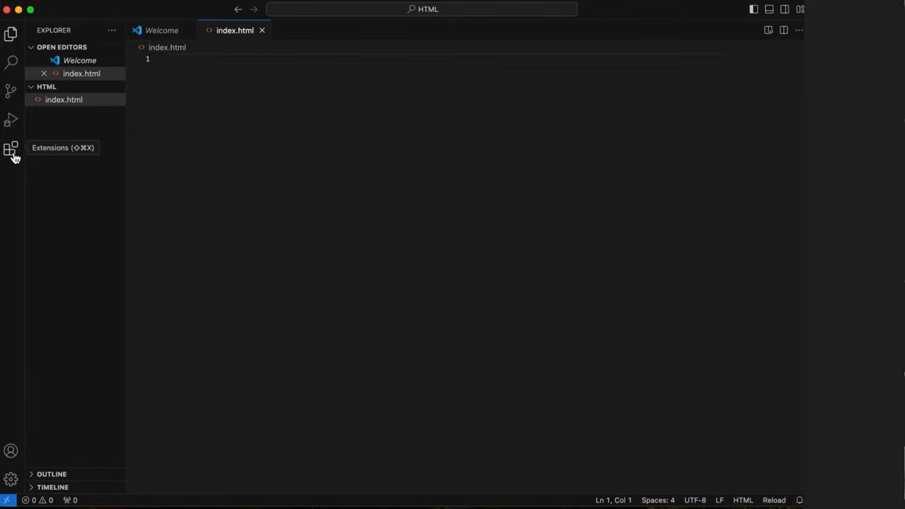
Confirm the Live Preview extension is installed in Extensions.
{"action": "left_click", "coordinate": [11, 148]}
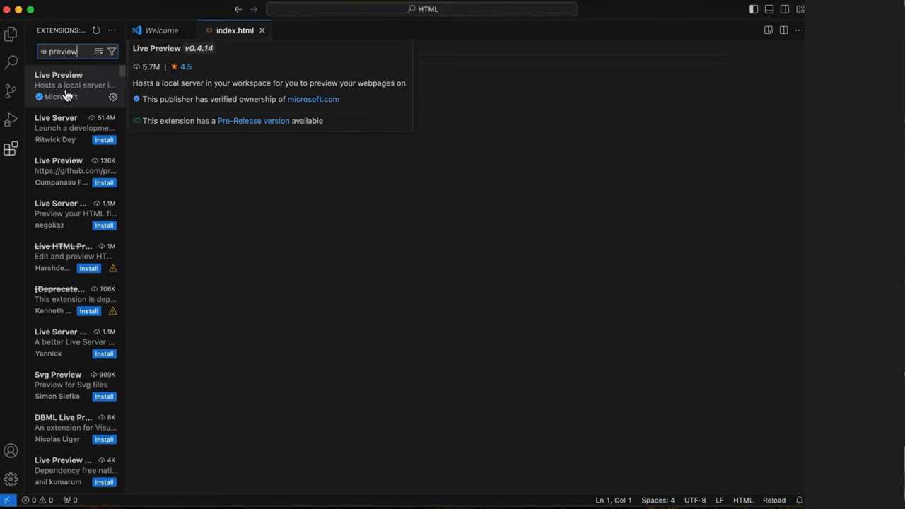
{"action": "left_click", "coordinate": [67, 75]}
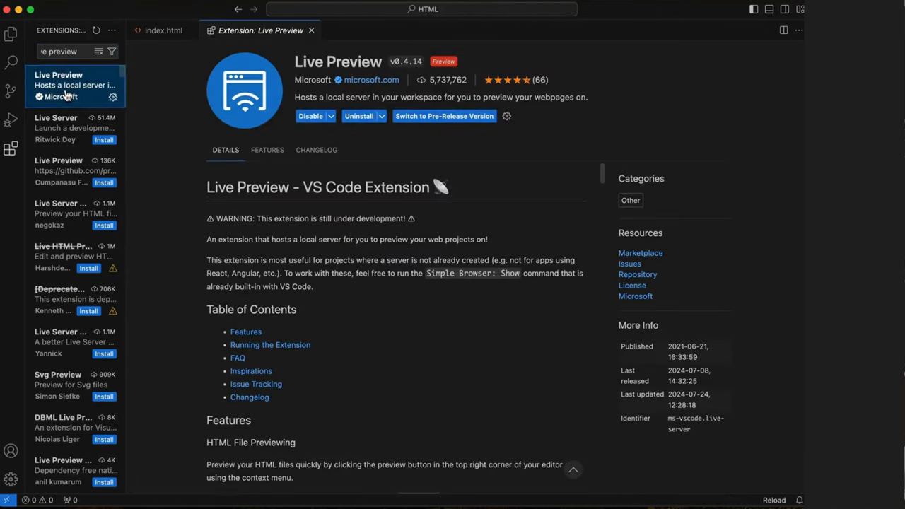
{"action": "mouse_move", "coordinate": [396, 20]}
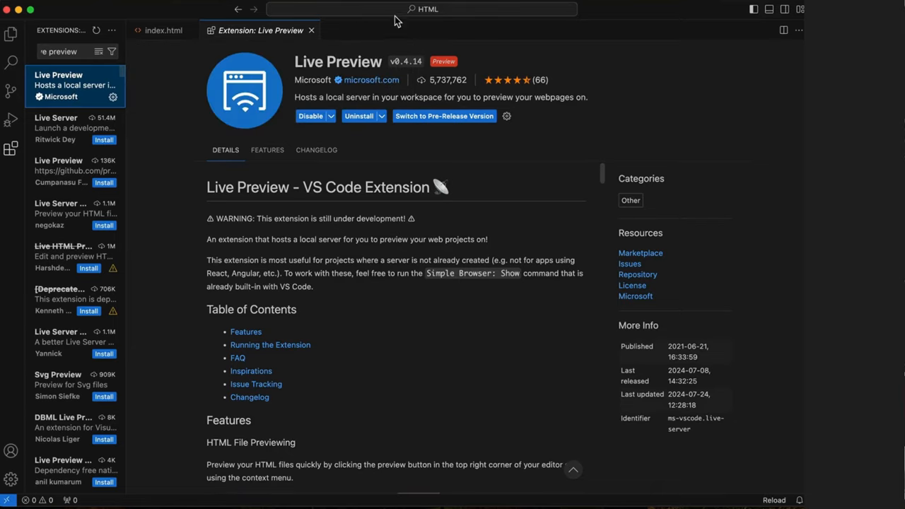
{"action": "left_click", "coordinate": [312, 29]}
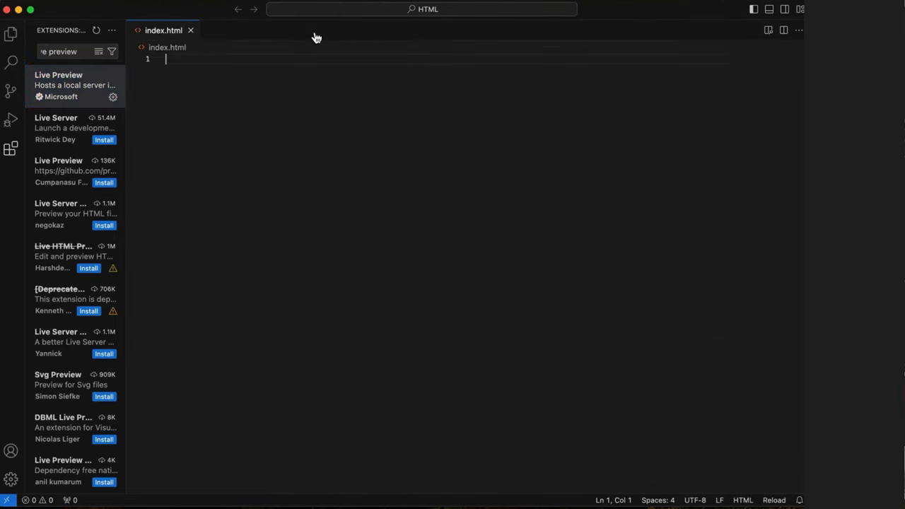
{"action": "mouse_move", "coordinate": [11, 34]}
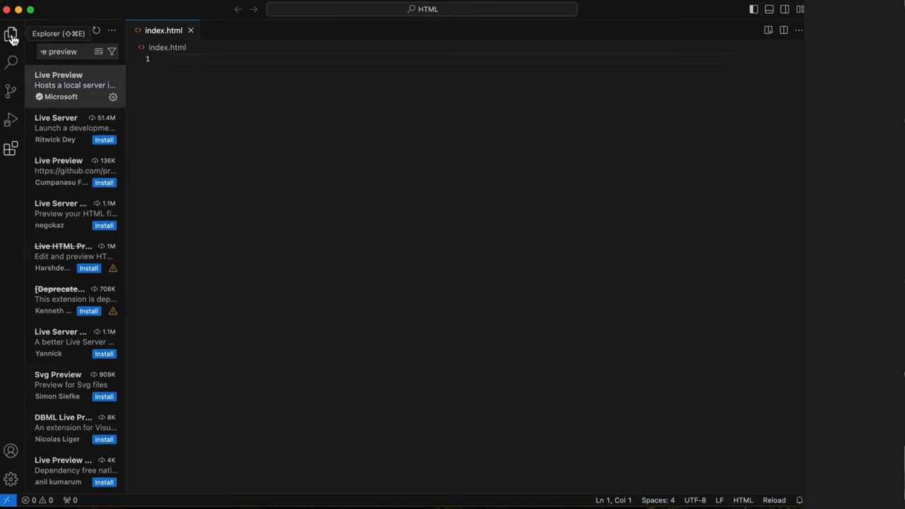
Show a live preview of index.html beside its code.
{"action": "left_click", "coordinate": [11, 34]}
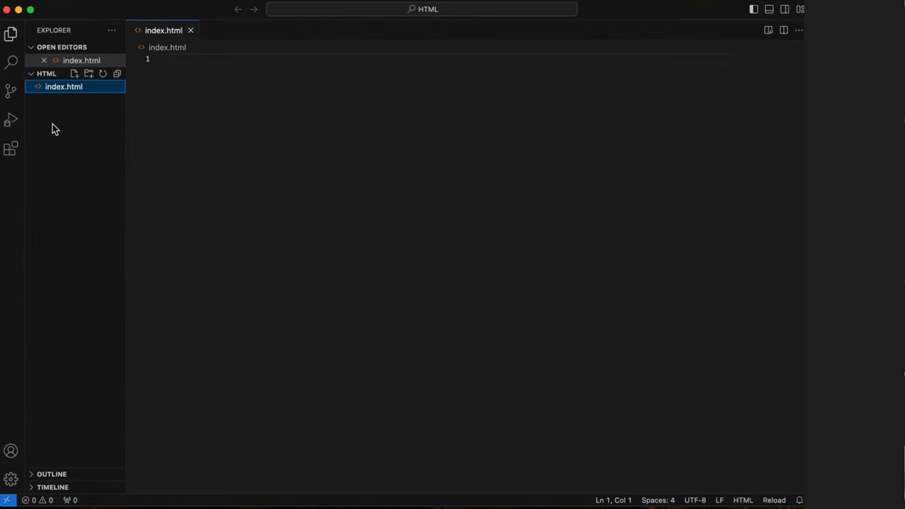
{"action": "mouse_move", "coordinate": [63, 86]}
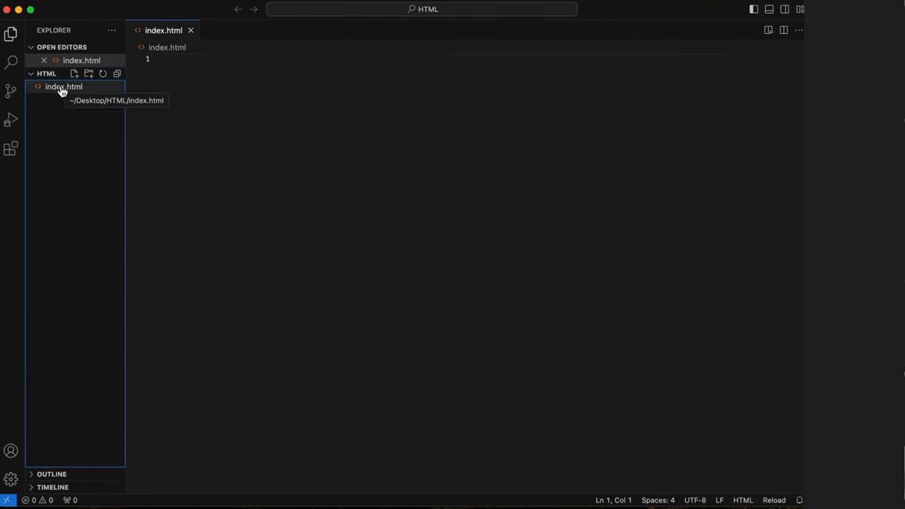
{"action": "right_click", "coordinate": [64, 87]}
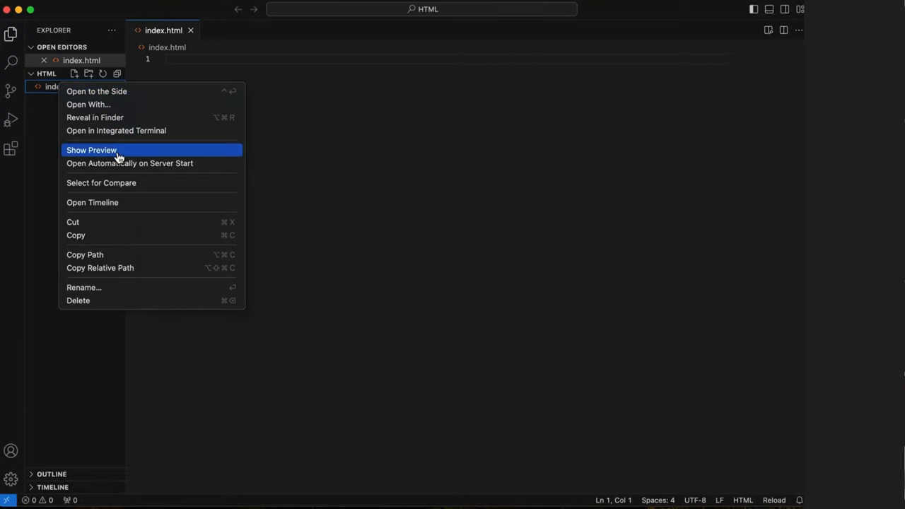
{"action": "left_click", "coordinate": [91, 149]}
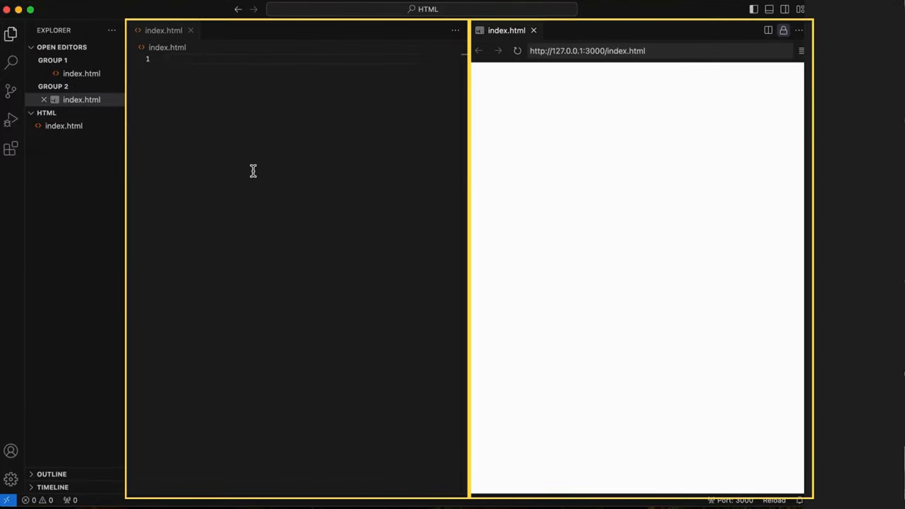
{"action": "mouse_move", "coordinate": [196, 60]}
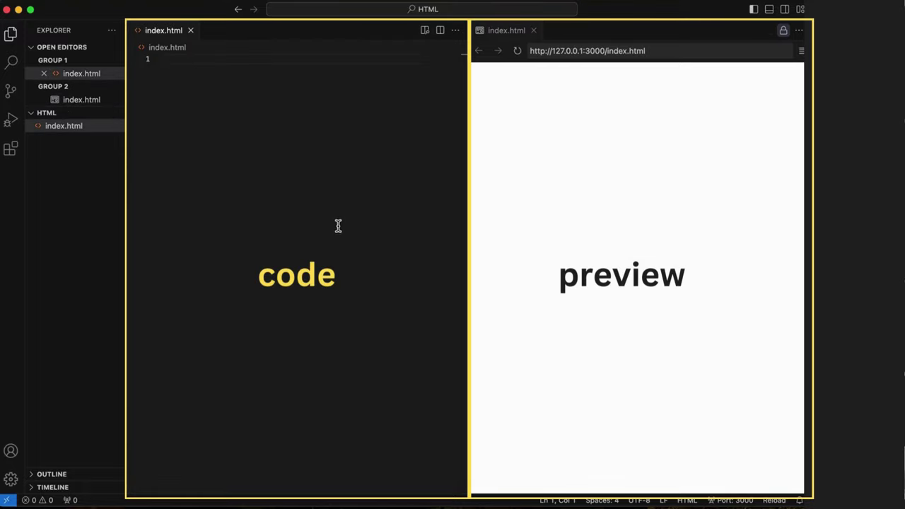
{"action": "mouse_move", "coordinate": [337, 217]}
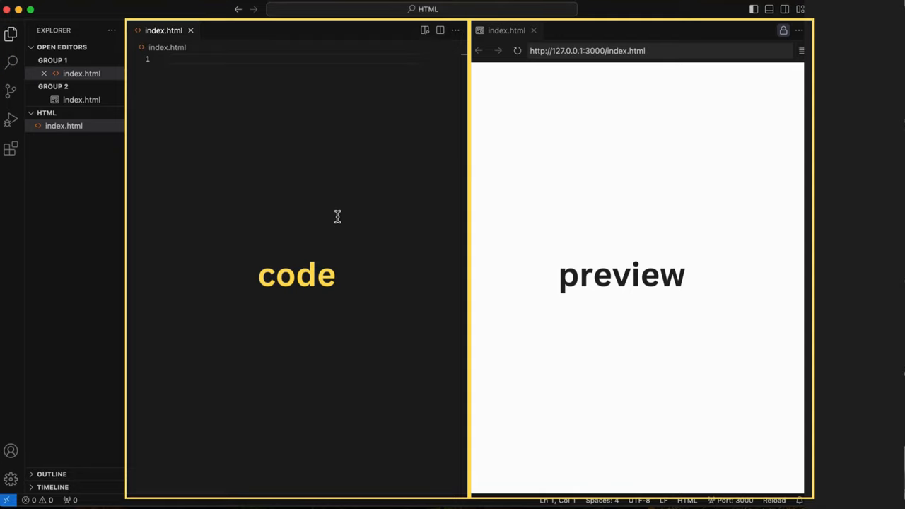
Type an html tag and a head containing <title>Basic Web Page</title>.
{"action": "type", "text": "<ht"}
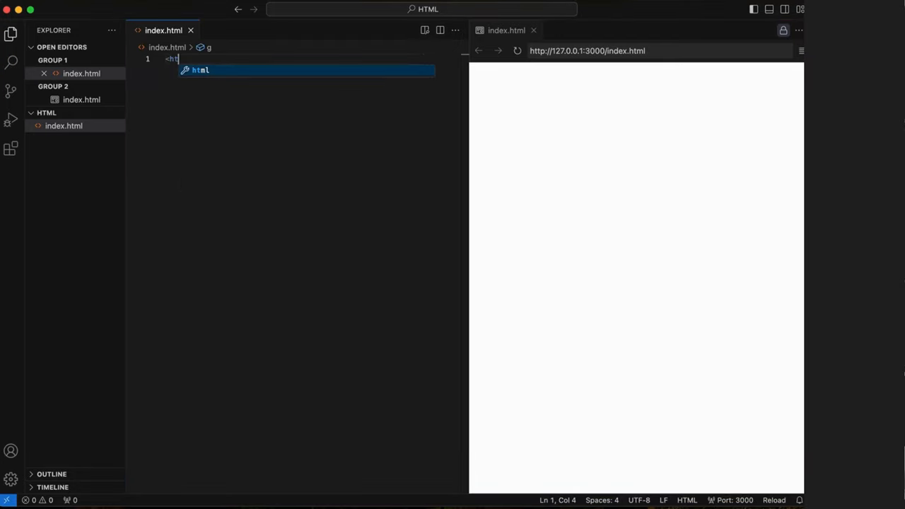
{"action": "type", "text": "ml>"}
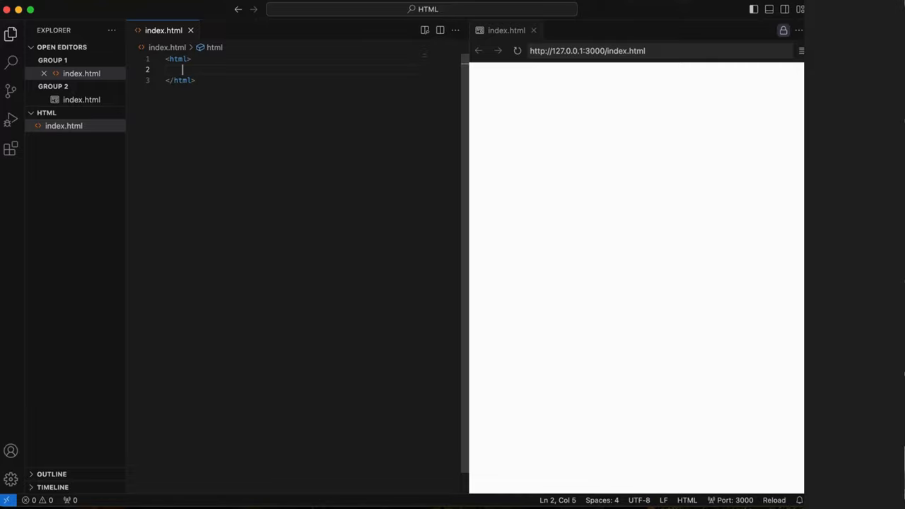
{"action": "type", "text": "<head></head>"}
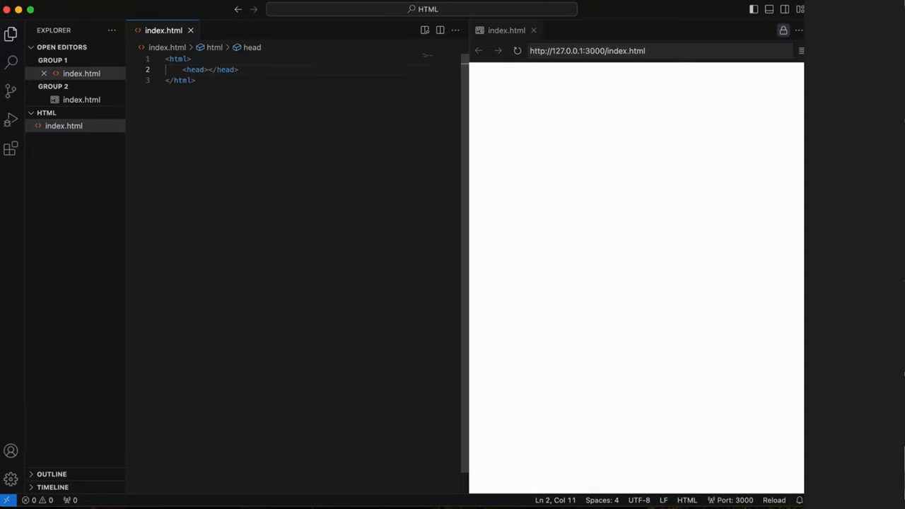
{"action": "key", "text": "enter"}
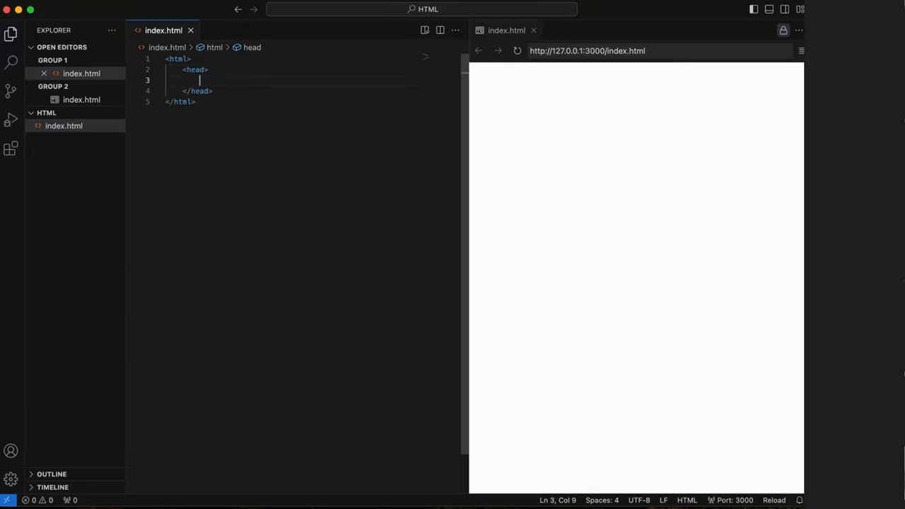
{"action": "type", "text": "<title>"}
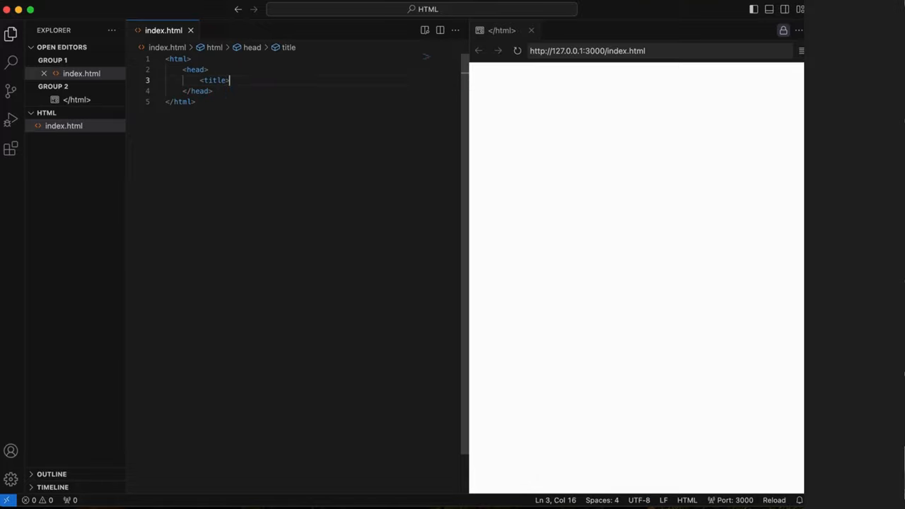
{"action": "type", "text": "Basic Web Page"}
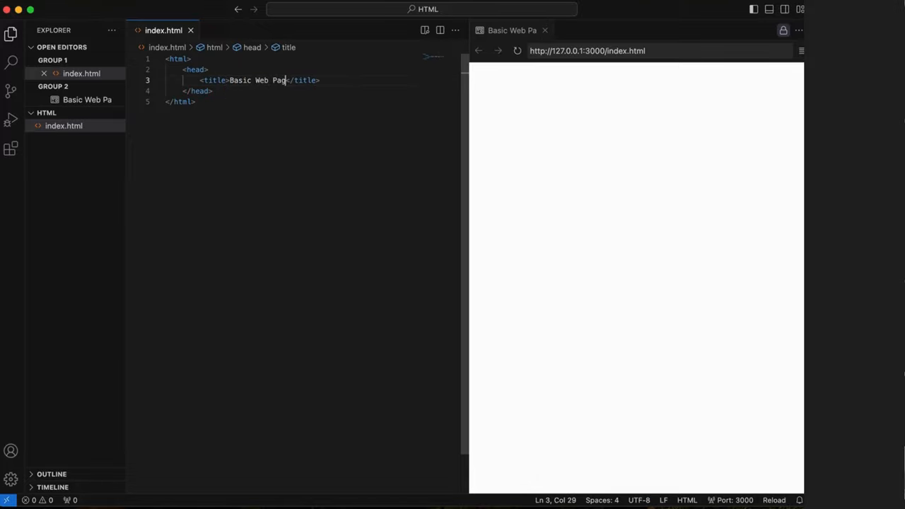
{"action": "type", "text": "e"}
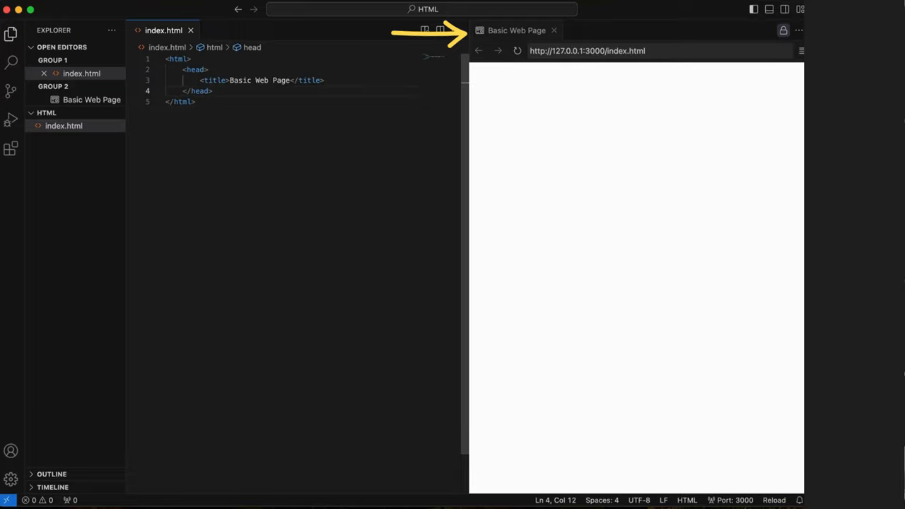
{"action": "key", "text": "enter"}
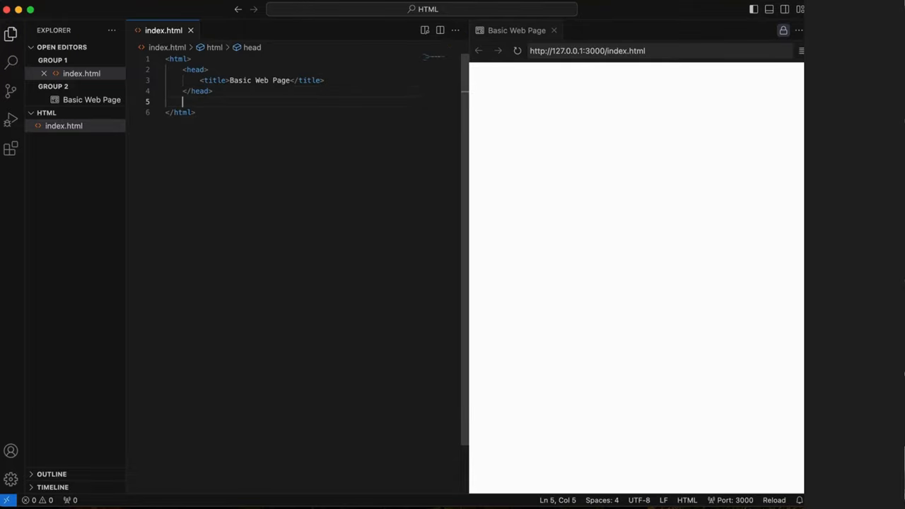
Add a body with the heading <h1>This is my header.</h1>.
{"action": "type", "text": "<body>"}
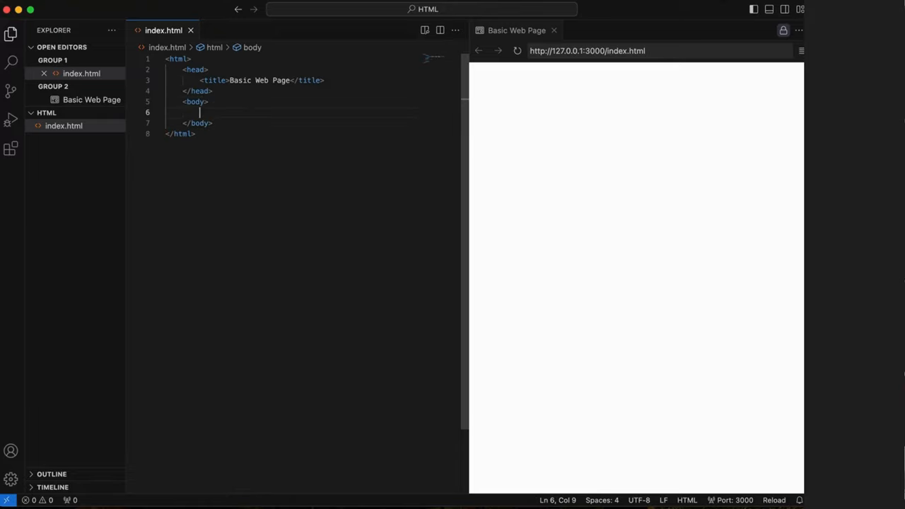
{"action": "type", "text": "<h1></h1>"}
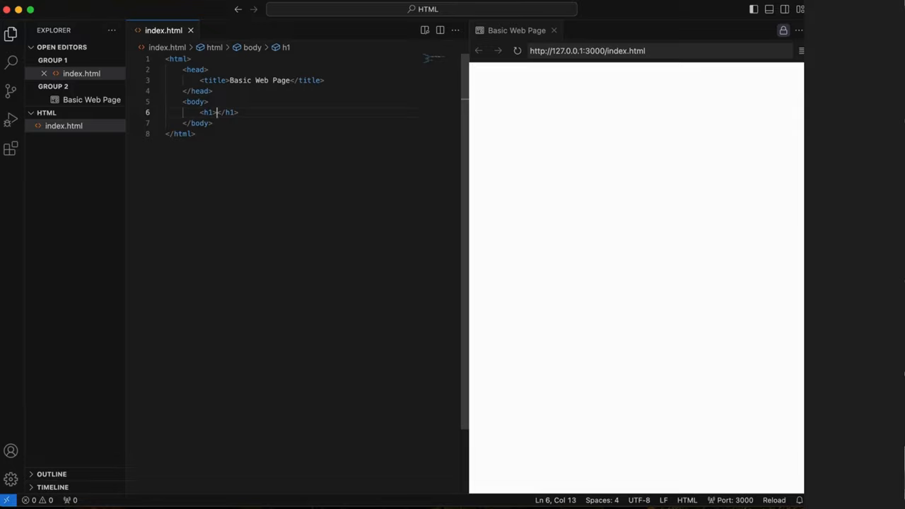
{"action": "type", "text": "This is my he"}
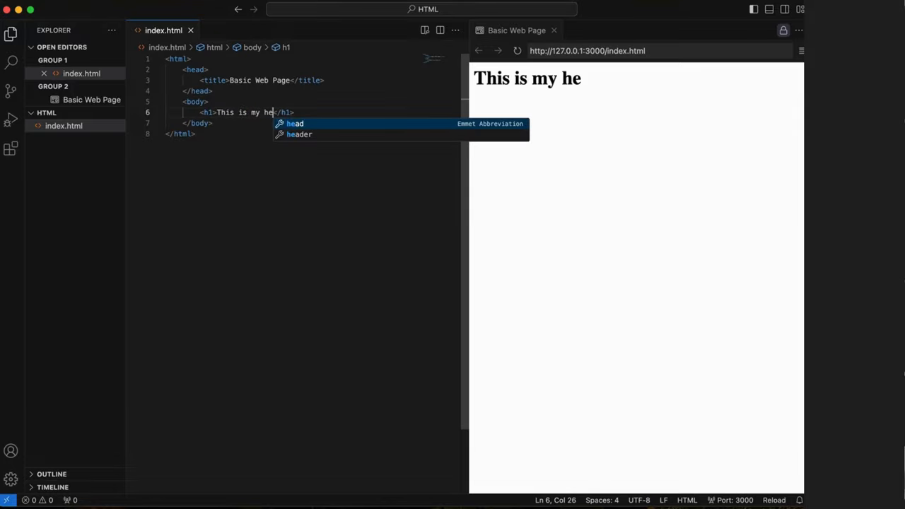
{"action": "type", "text": "ader."}
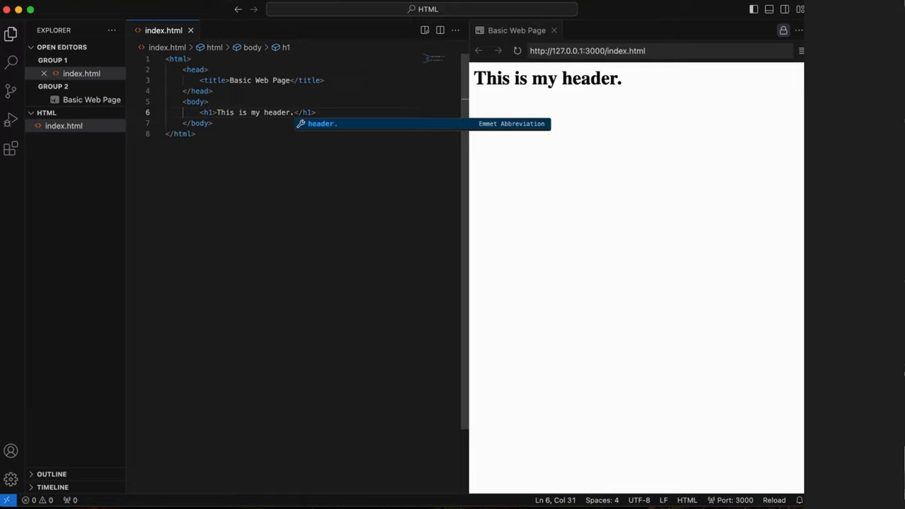
{"action": "mouse_move", "coordinate": [327, 113]}
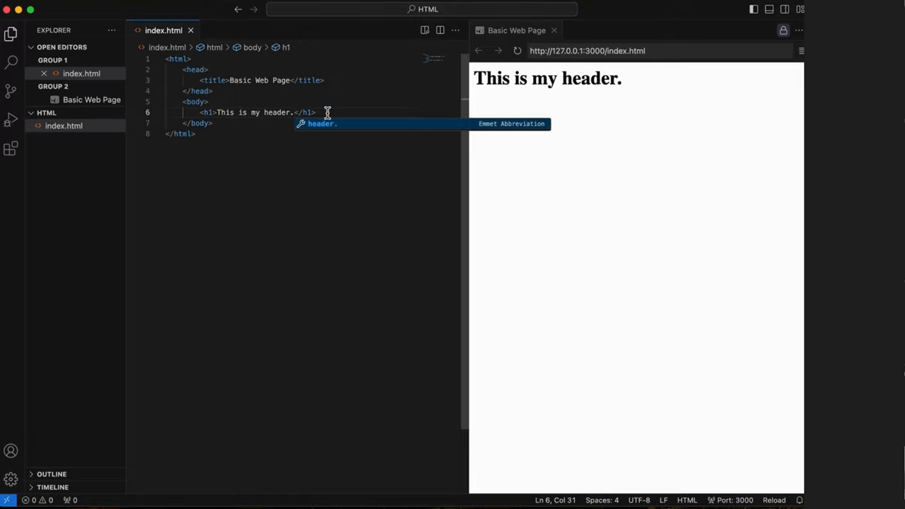
{"action": "left_click", "coordinate": [31, 2]}
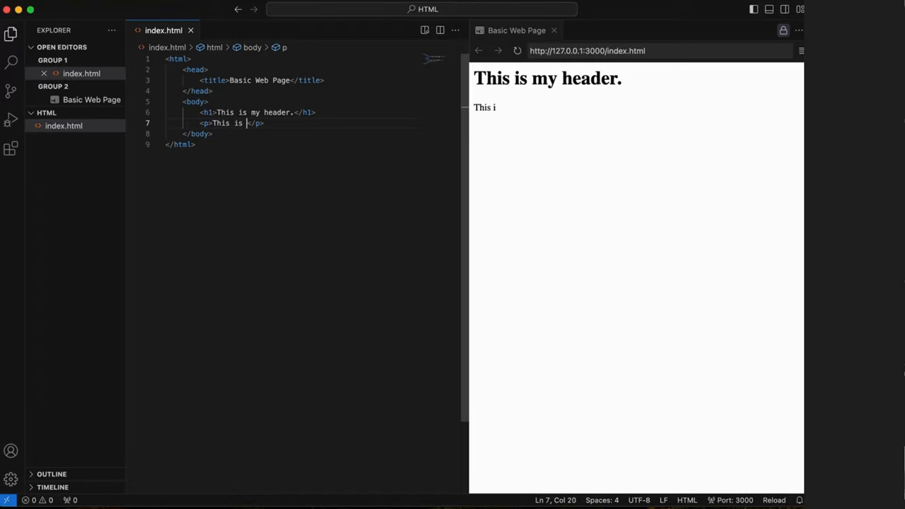
{"action": "type", "text": "my first paragraph."}
{"action": "type", "text": "<p>This is my second paragraph.</p>"}
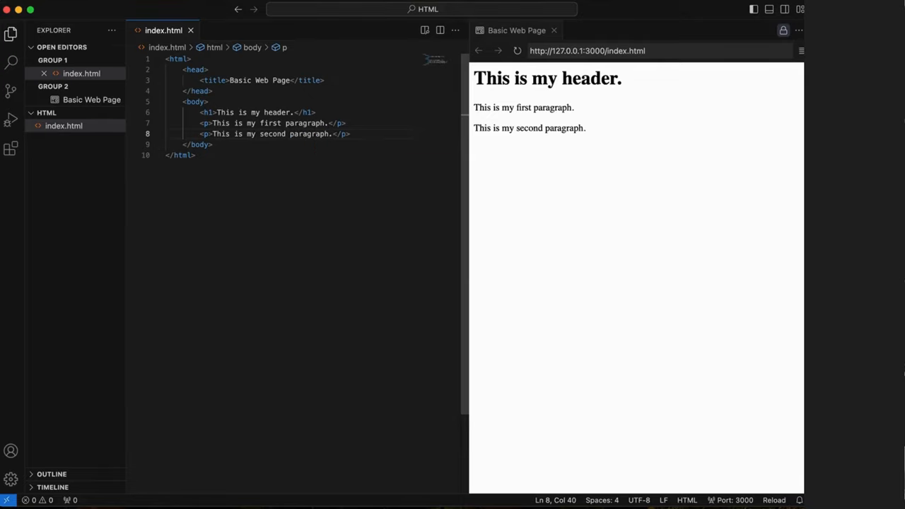
{"action": "type", "text": "<a href=\""}
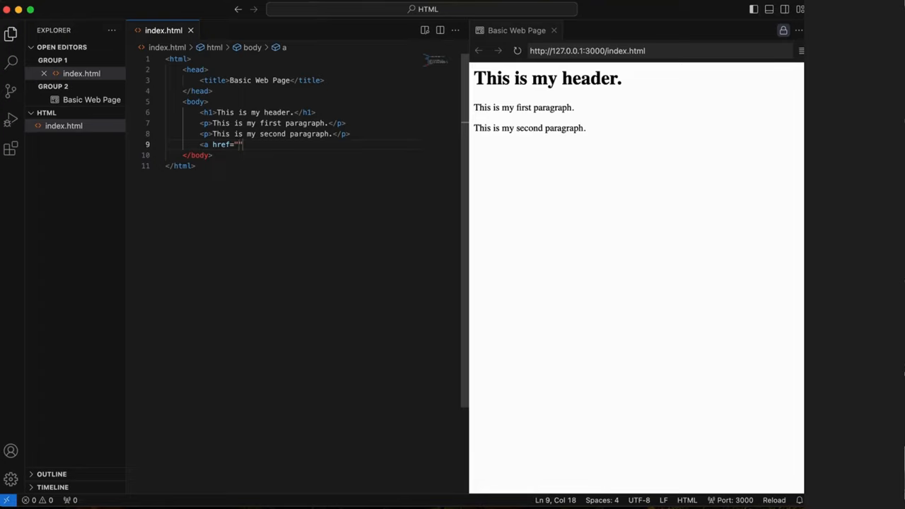
{"action": "type", "text": "https://www.exam"}
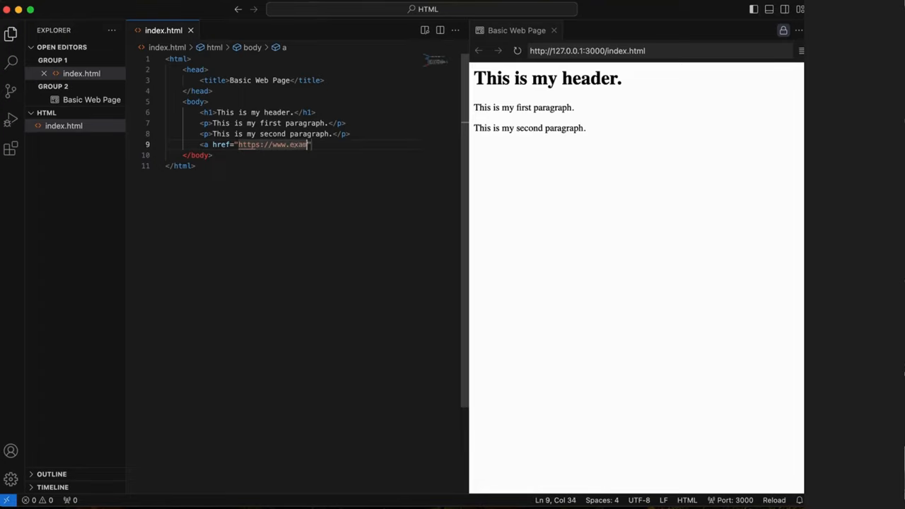
{"action": "type", "text": "ple.com\""}
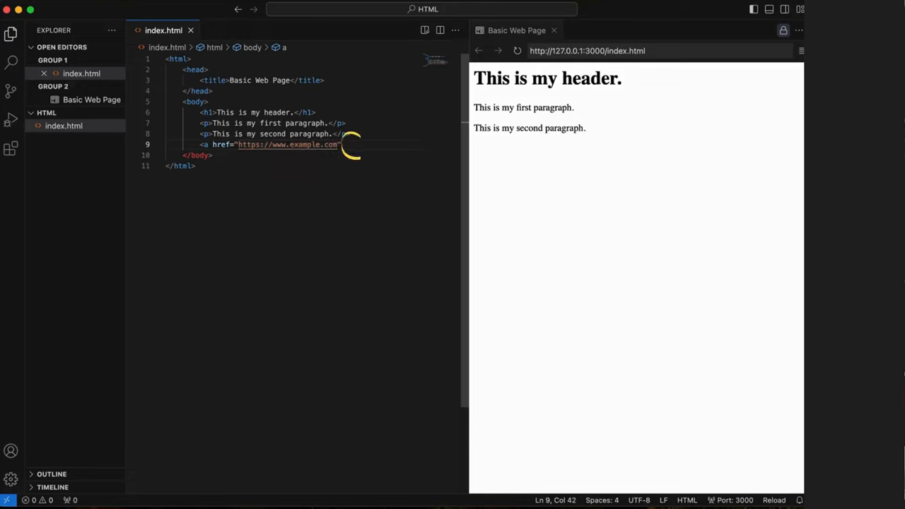
{"action": "type", "text": "></a>"}
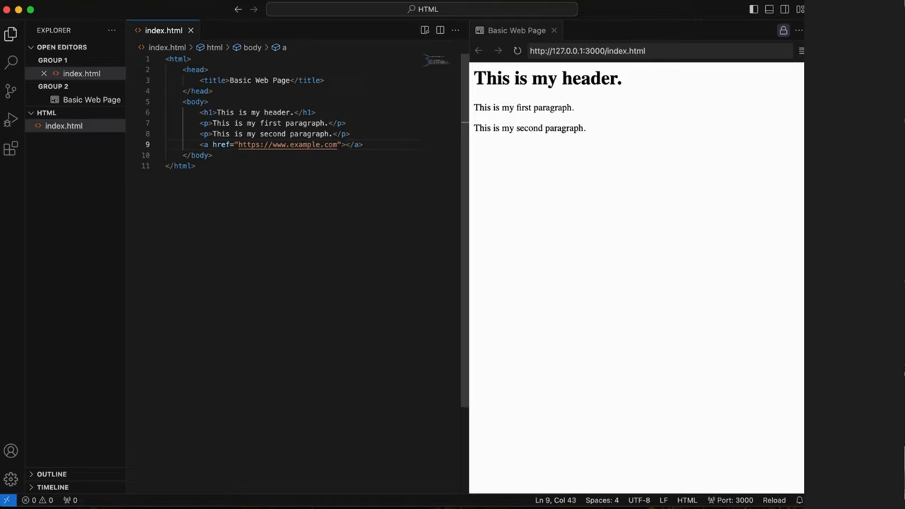
{"action": "type", "text": "This is a link."}
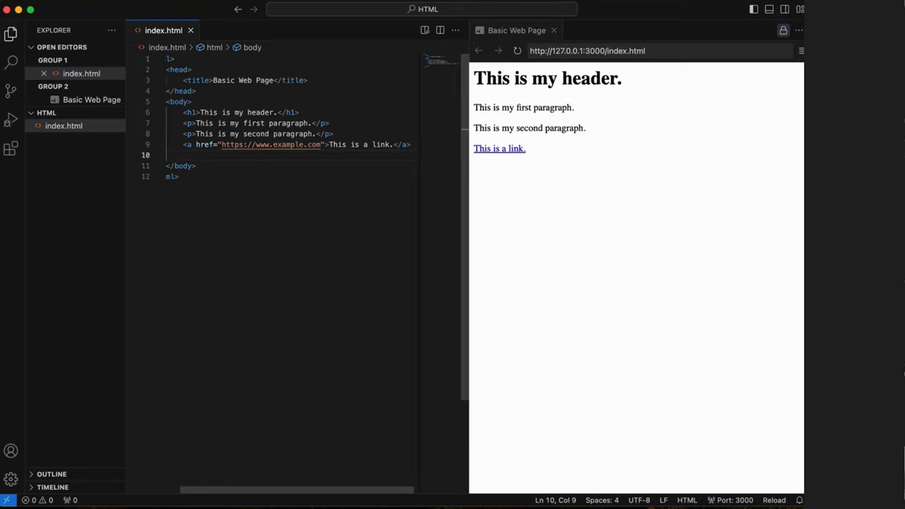
Add an img tag with src kitten-1.png below the link.
{"action": "type", "text": "<img src=\"\""}
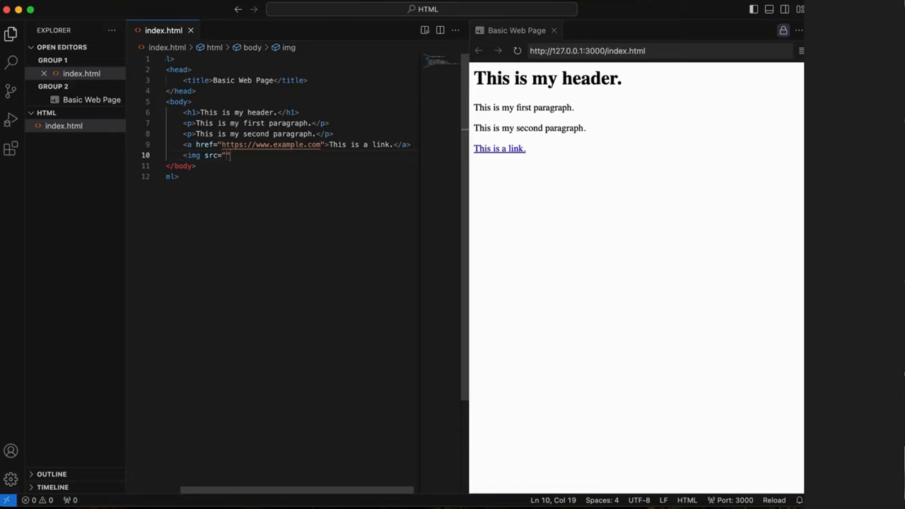
{"action": "type", "text": "kitte"}
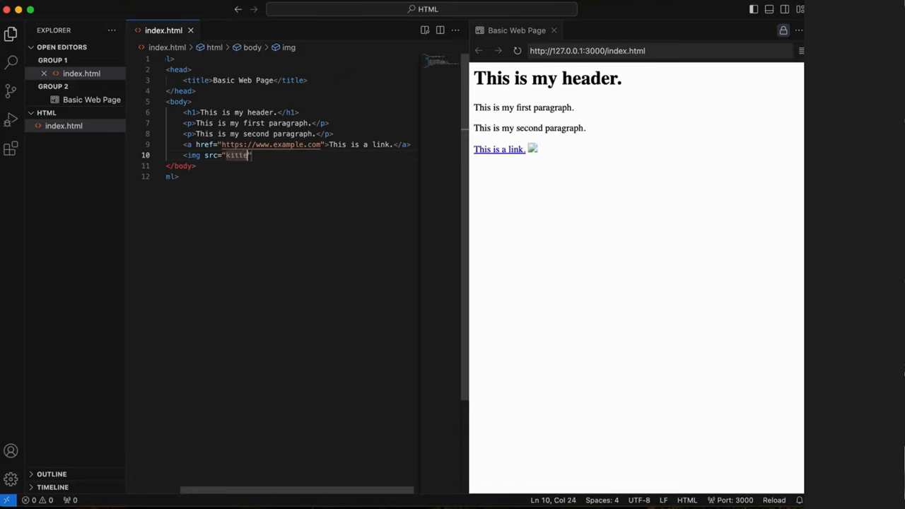
{"action": "type", "text": "n-1.png"}
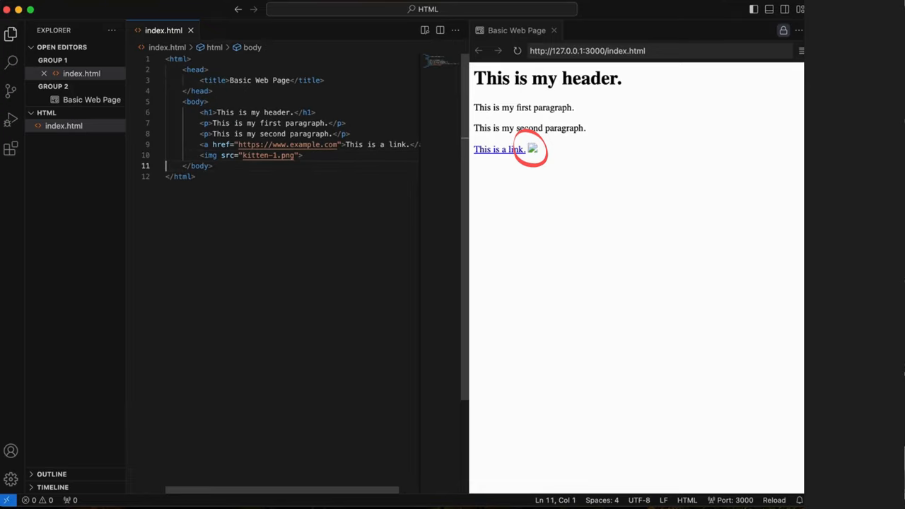
{"action": "left_click", "coordinate": [302, 155]}
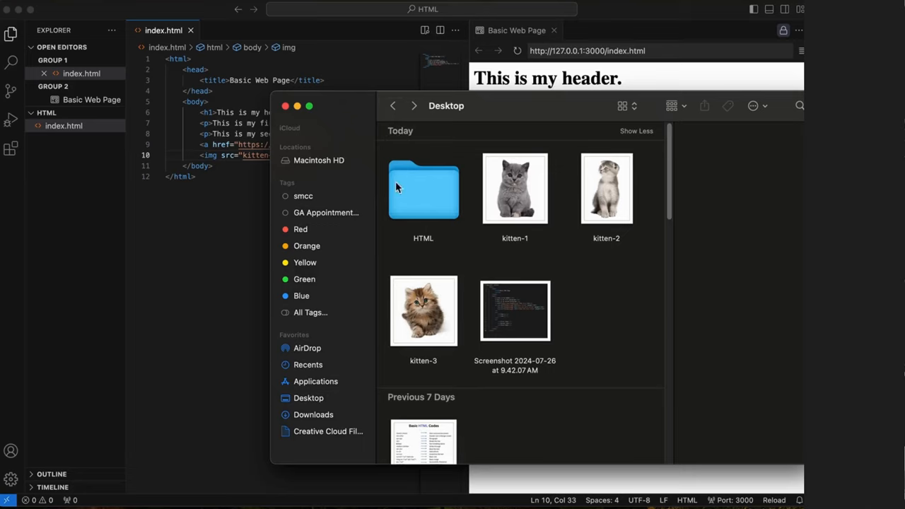
Copy the kitten-1 image from the Desktop into the HTML folder.
{"action": "left_click", "coordinate": [515, 189]}
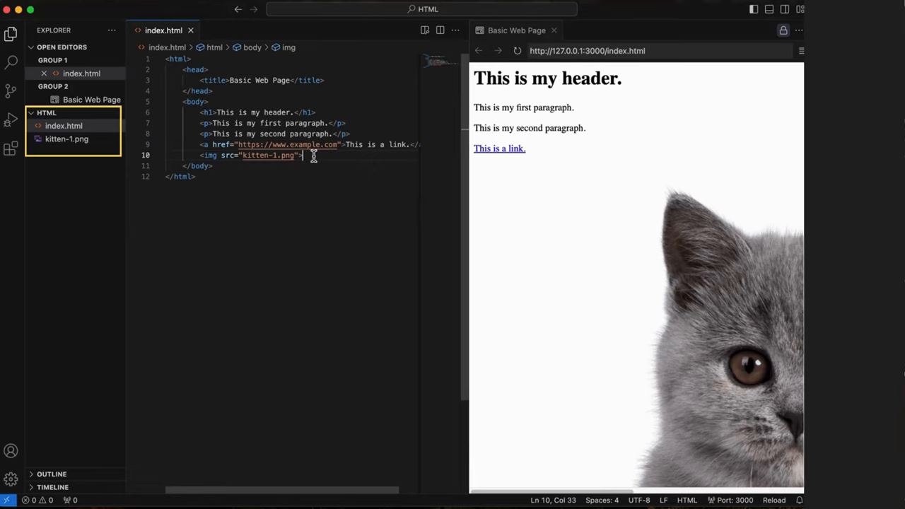
{"action": "mouse_move", "coordinate": [342, 156]}
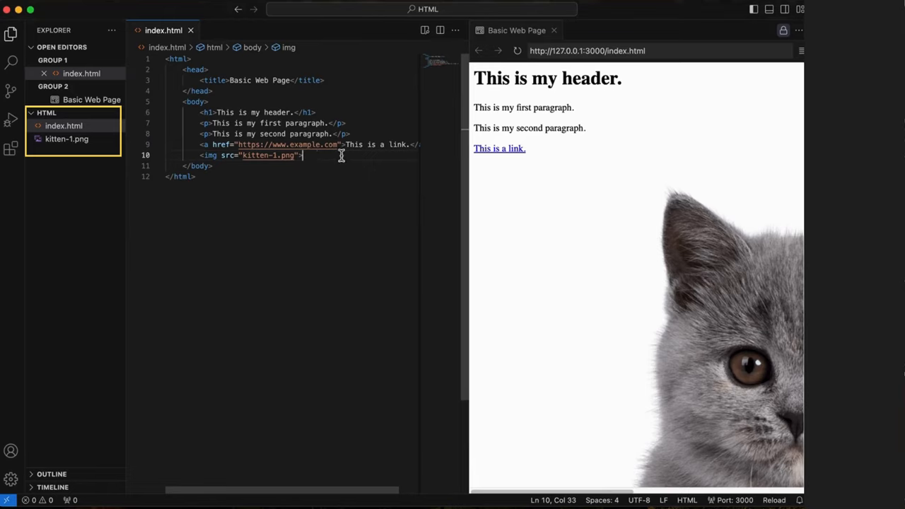
Add alt="gray kitten" and width="300" to the kitten-1.png img tag.
{"action": "key", "text": "left"}
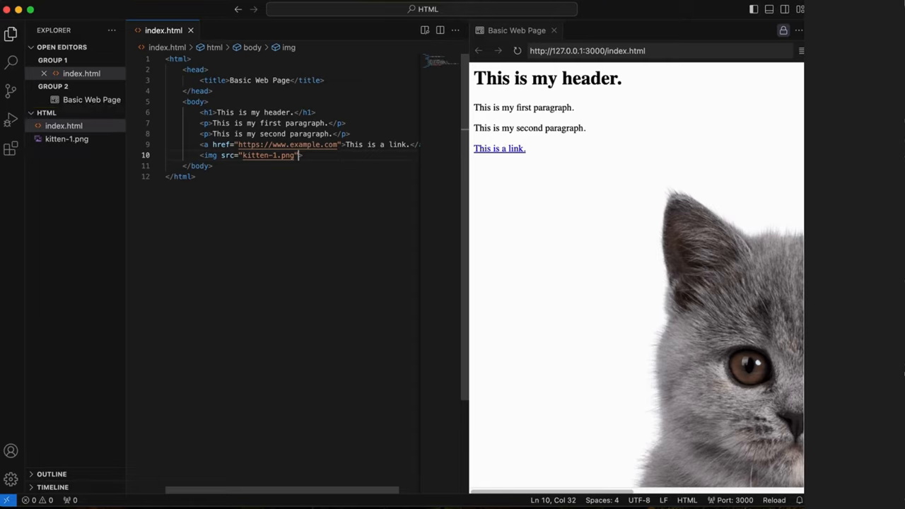
{"action": "type", "text": "alt=\""}
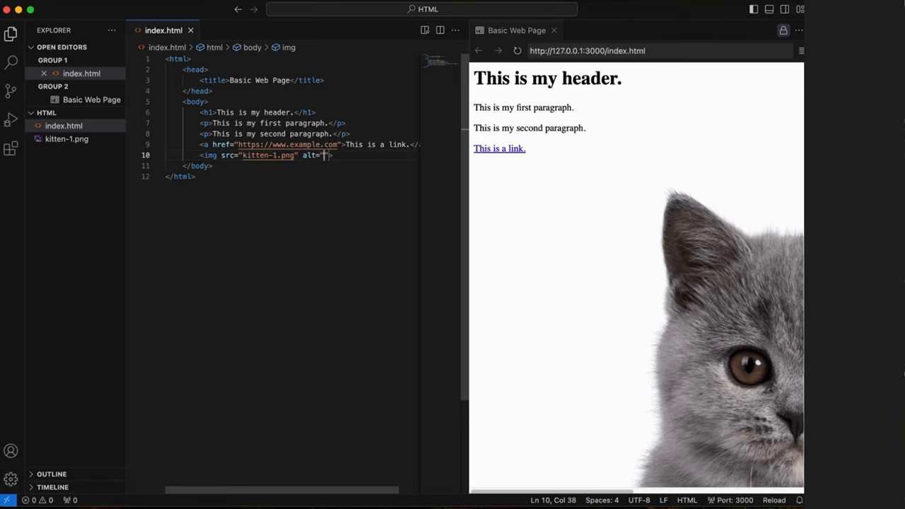
{"action": "type", "text": "gray kitten"}
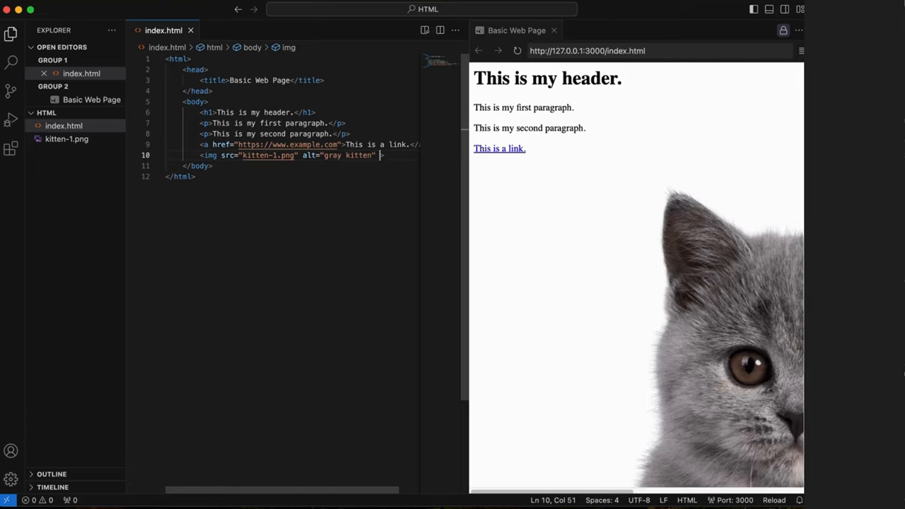
{"action": "type", "text": "width=\""}
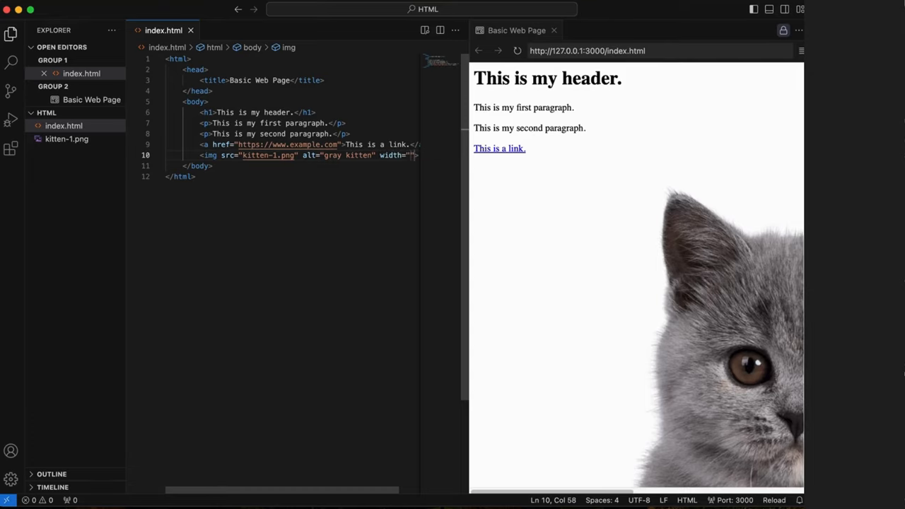
{"action": "type", "text": "300"}
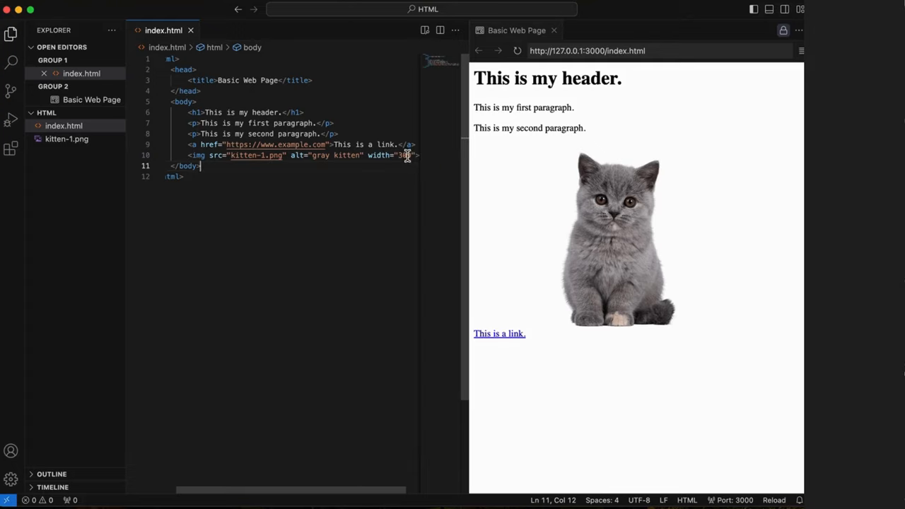
{"action": "left_click", "coordinate": [413, 155]}
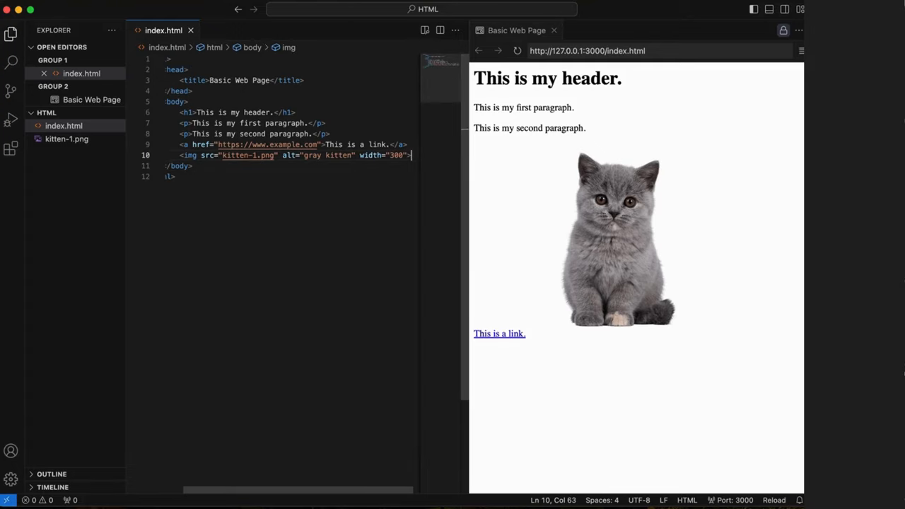
Add a 300-wide kitten-2.png image with alt 'gray and white kitten' and wrap the link in <p>.
{"action": "type", "text": "<img src=\"kitten-2.png"}
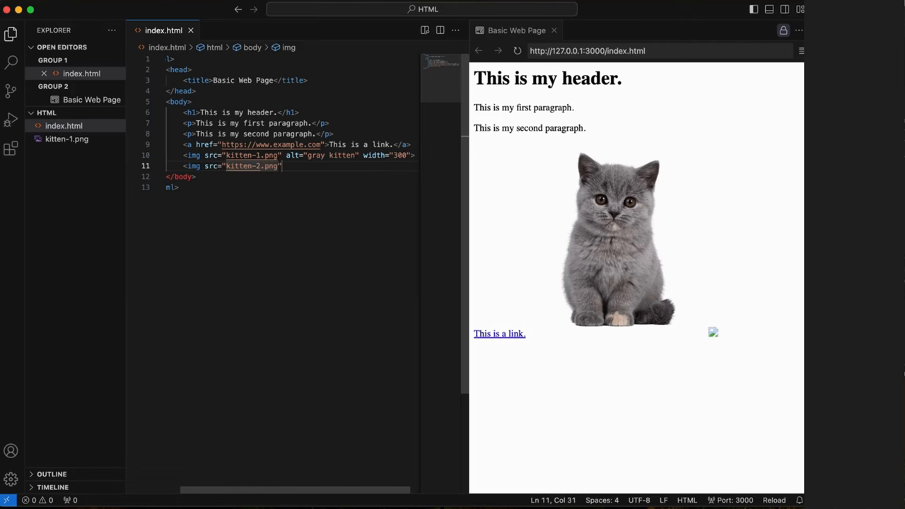
{"action": "left_click", "coordinate": [308, 397]}
{"action": "type", "text": " width=\""}
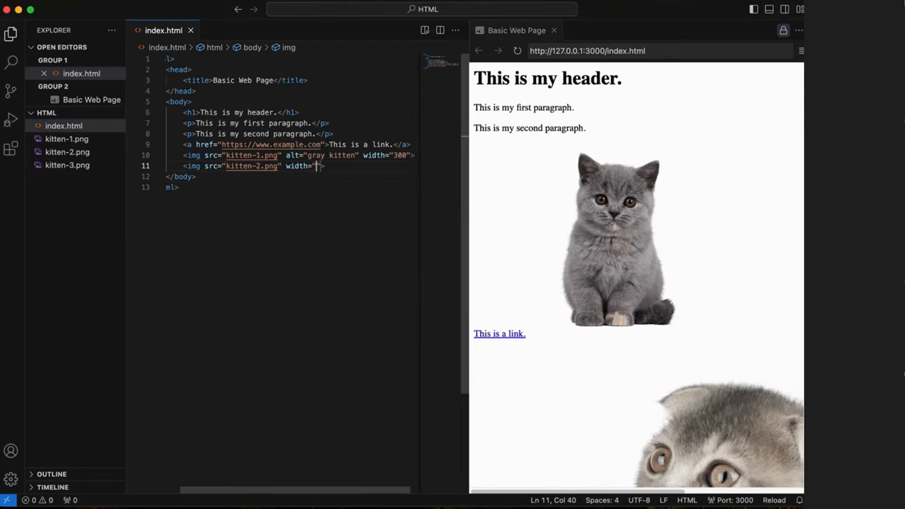
{"action": "type", "text": "300"}
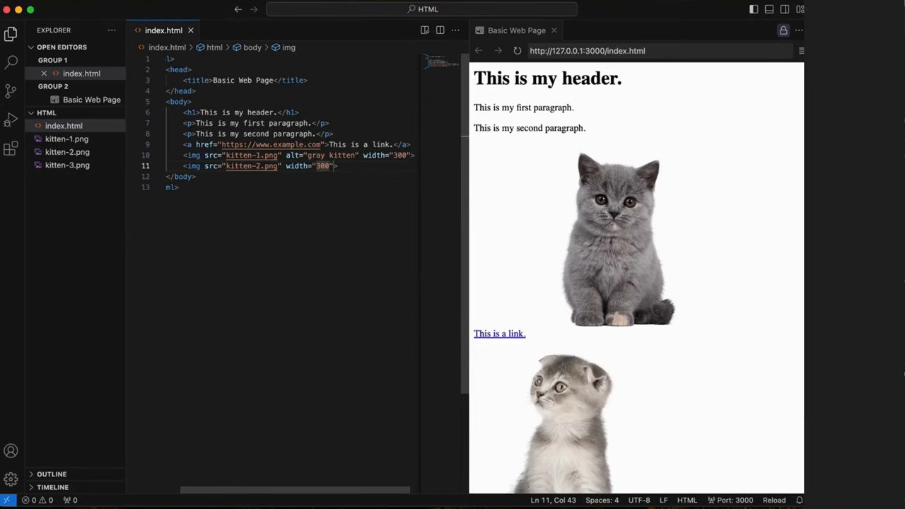
{"action": "type", "text": "<p"}
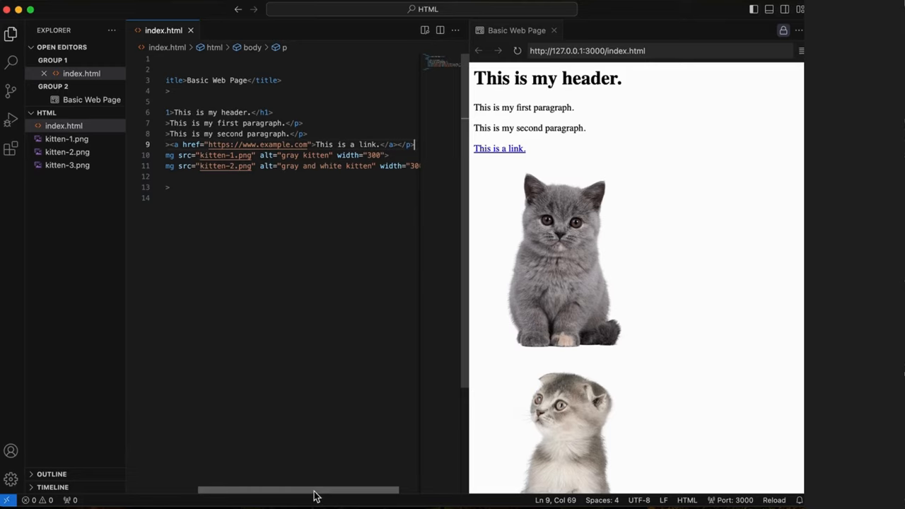
{"action": "scroll", "scroll_direction": "left", "scroll_amount": 3}
{"action": "type", "text": "<img src=\"kitten-3.png\" alt=\"gray and white kitten\" width="}
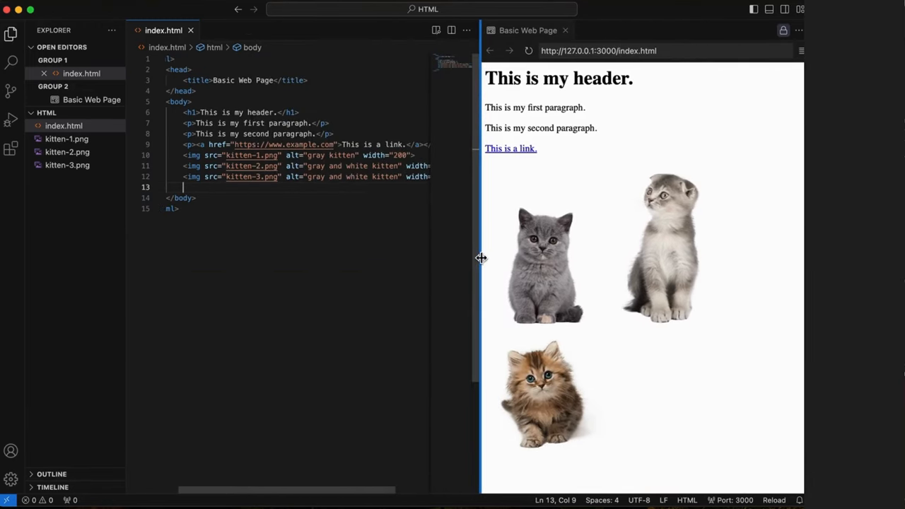
Resize the preview narrower, wider, then moderate to test how the 200-wide kittens stack.
{"action": "left_click_drag", "start_coordinate": [481, 258], "coordinate": [605, 269]}
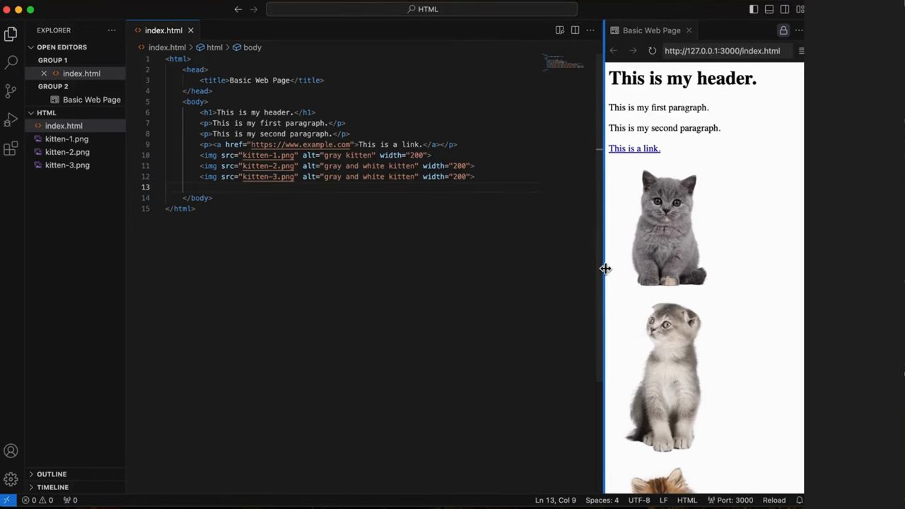
{"action": "left_click_drag", "start_coordinate": [605, 269], "coordinate": [430, 267]}
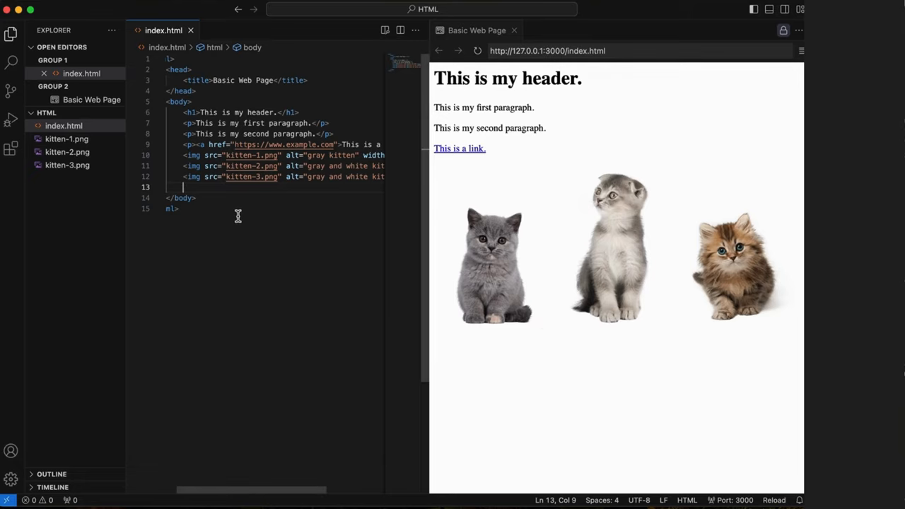
{"action": "mouse_move", "coordinate": [437, 401]}
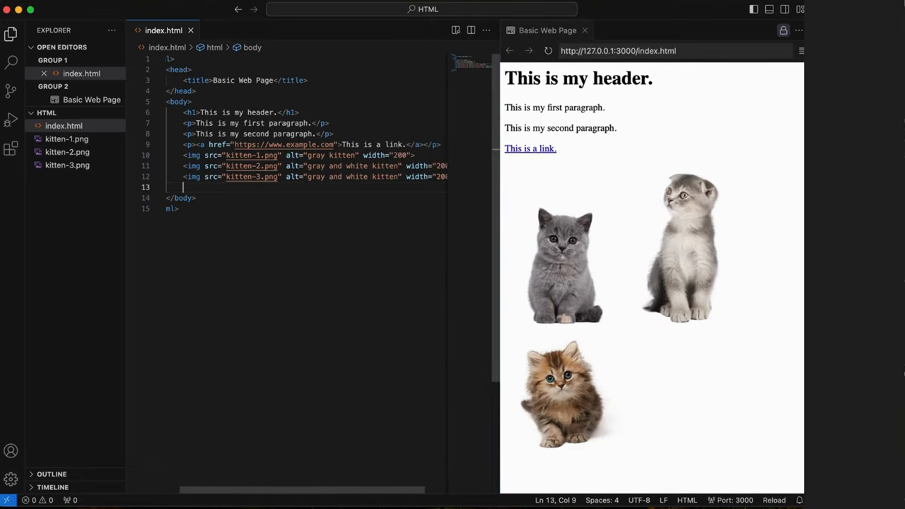
{"action": "mouse_move", "coordinate": [555, 399]}
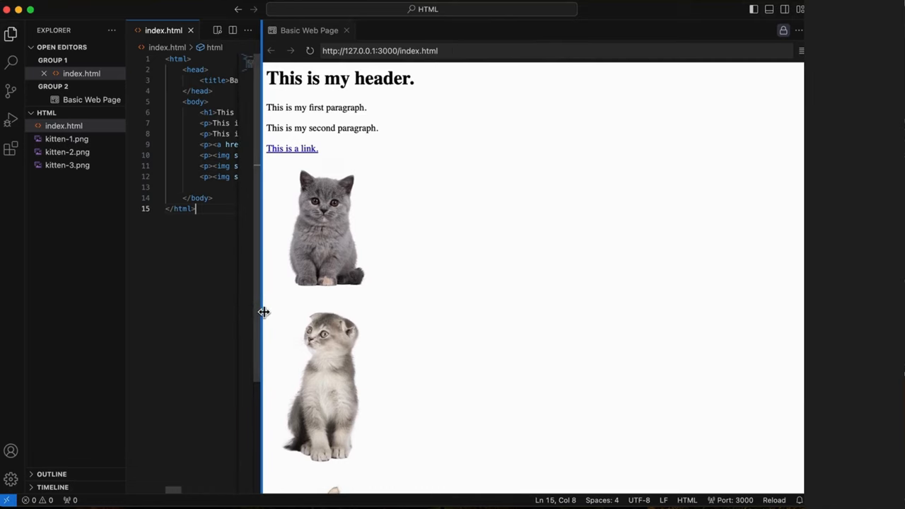
{"action": "left_click_drag", "start_coordinate": [263, 312], "coordinate": [491, 336]}
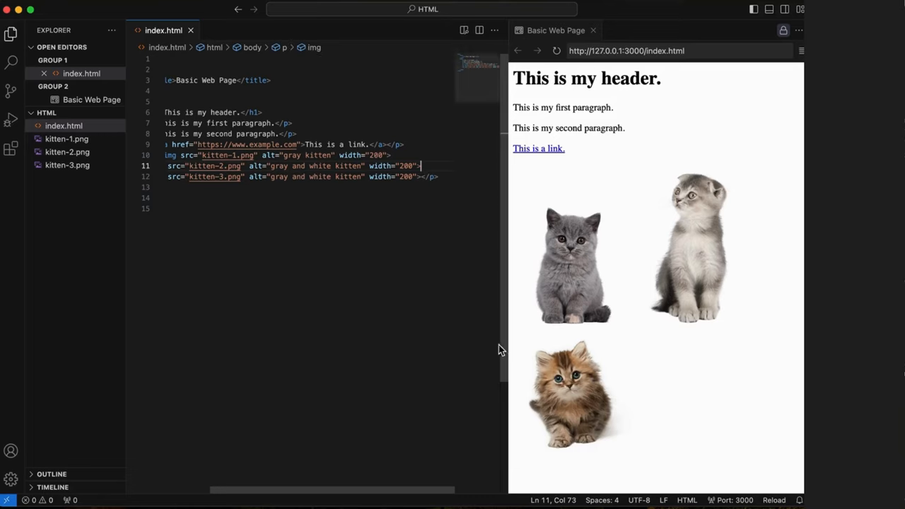
{"action": "mouse_move", "coordinate": [391, 166]}
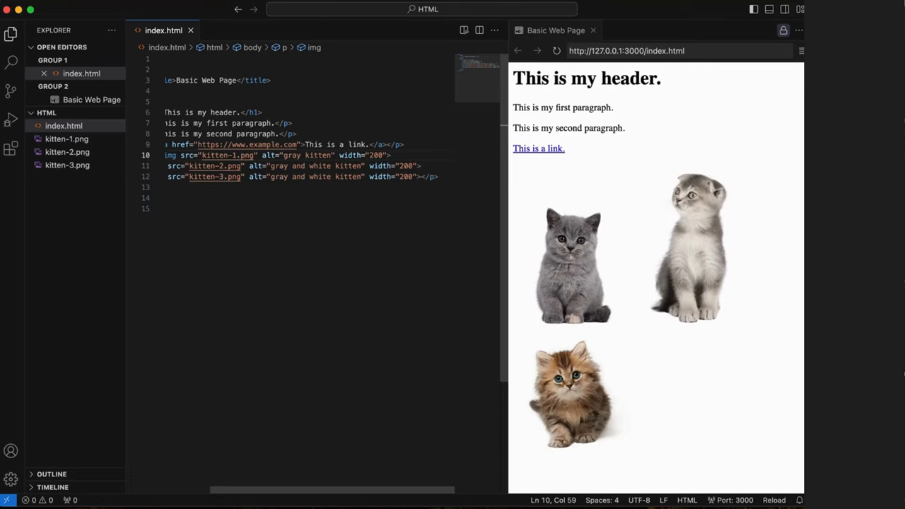
Replace width="200" with height="150" on the three kittens inside one shared paragraph.
{"action": "type", "text": "height"}
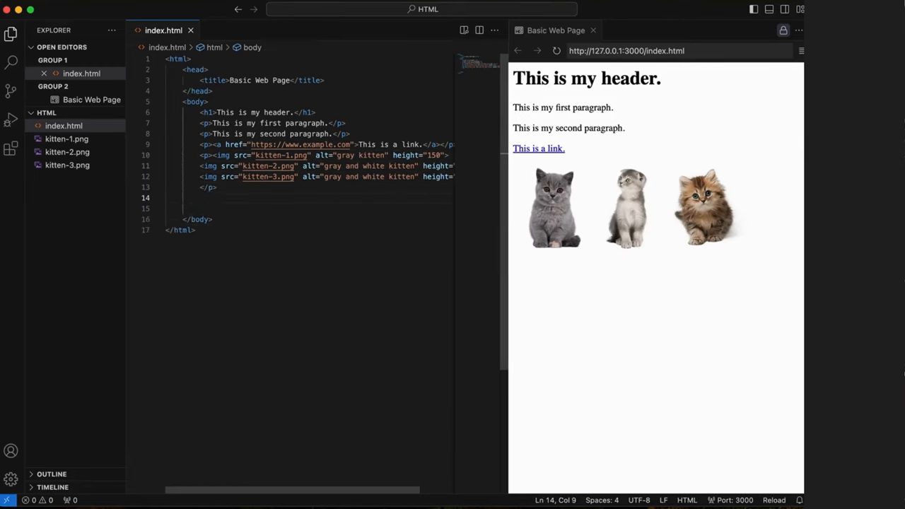
Type a two-item <ul> and an <ol> with First, Second and Third Item.
{"action": "type", "text": "<ul>"}
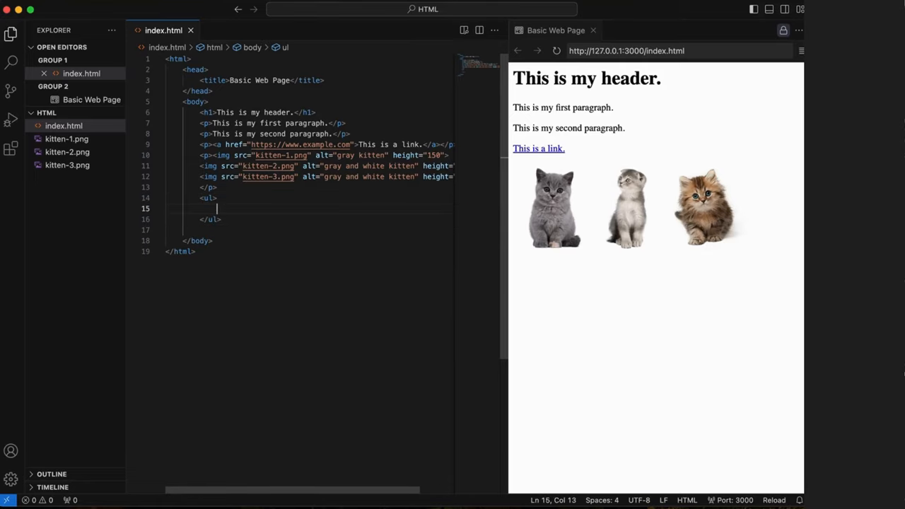
{"action": "type", "text": "<li></li>"}
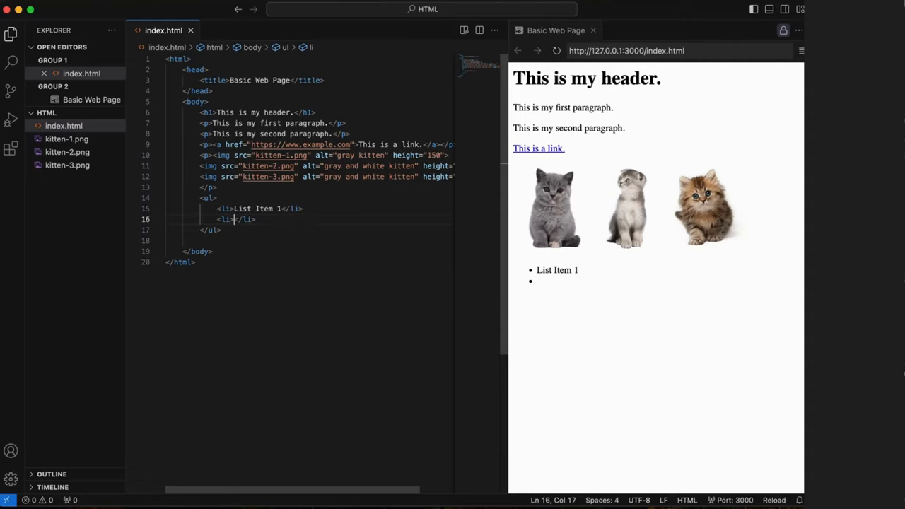
{"action": "type", "text": "List Item 2"}
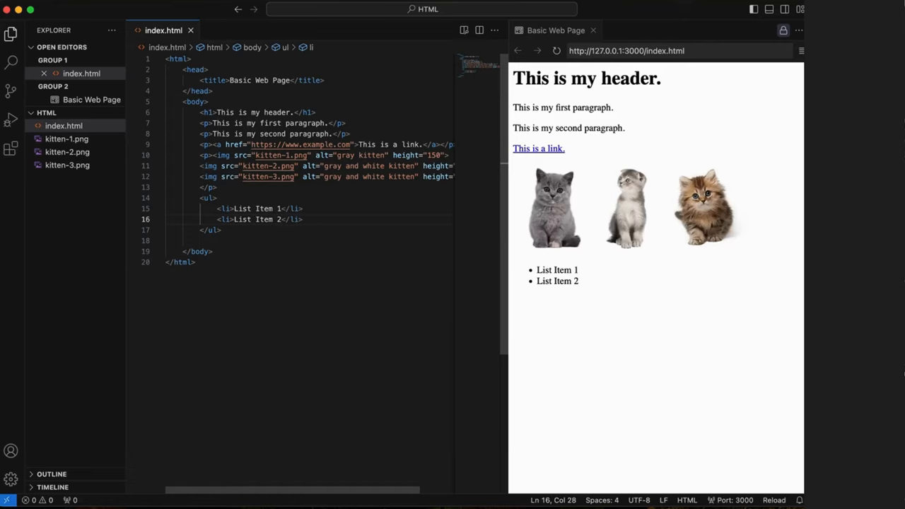
{"action": "type", "text": "<"}
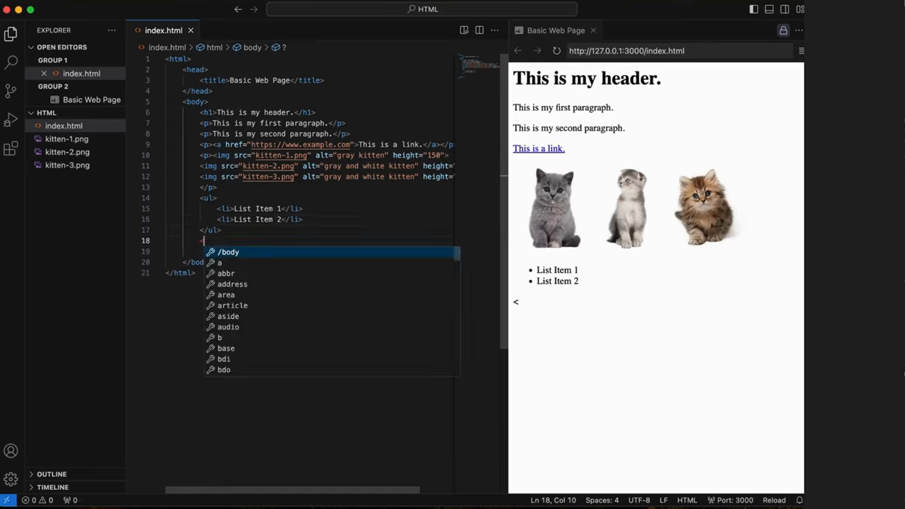
{"action": "type", "text": "ol>"}
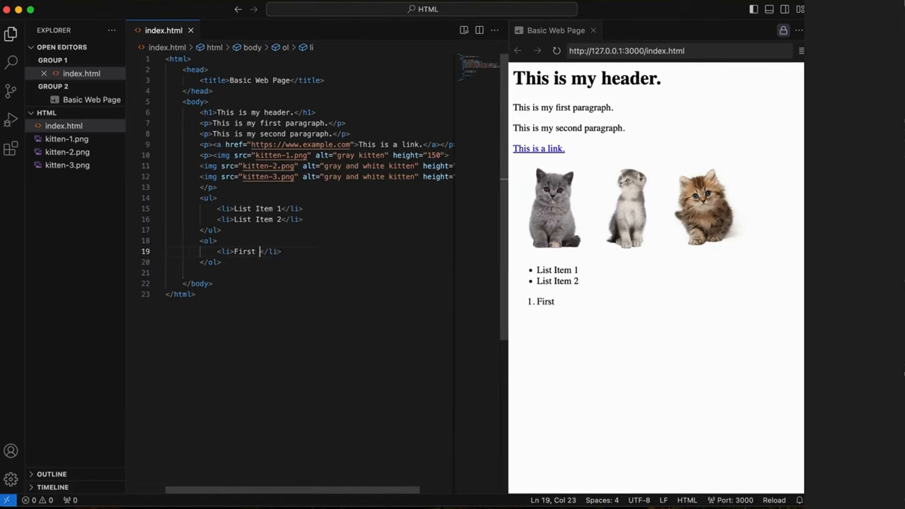
{"action": "type", "text": "Item"}
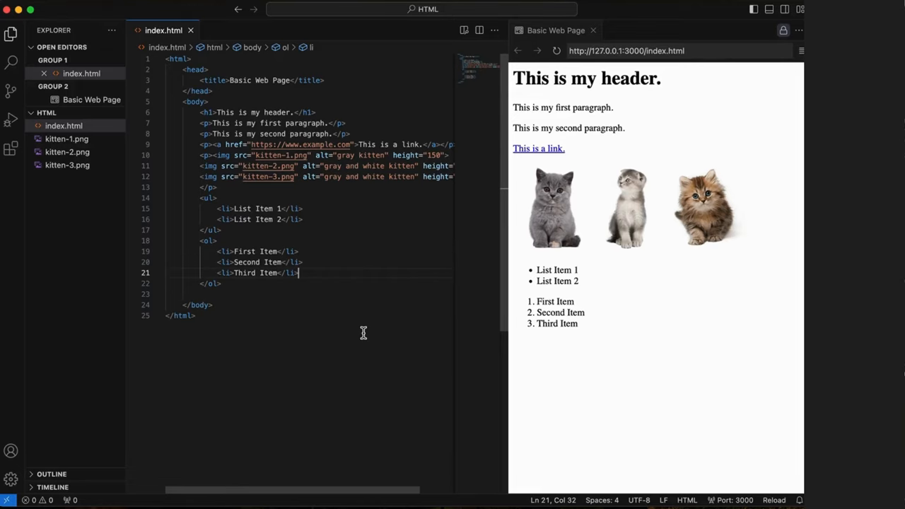
{"action": "mouse_move", "coordinate": [549, 148]}
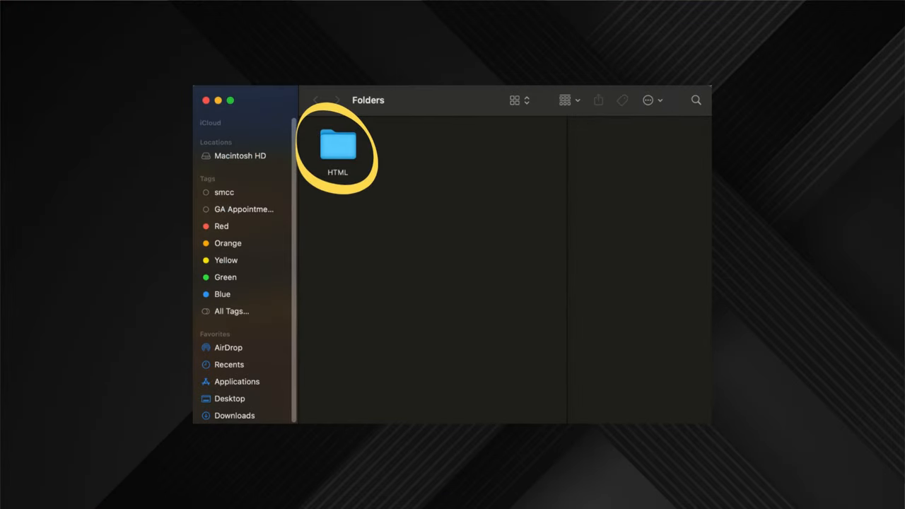
Open the HTML folder in Finder and launch index.html in Chrome.
{"action": "double_click", "coordinate": [338, 145]}
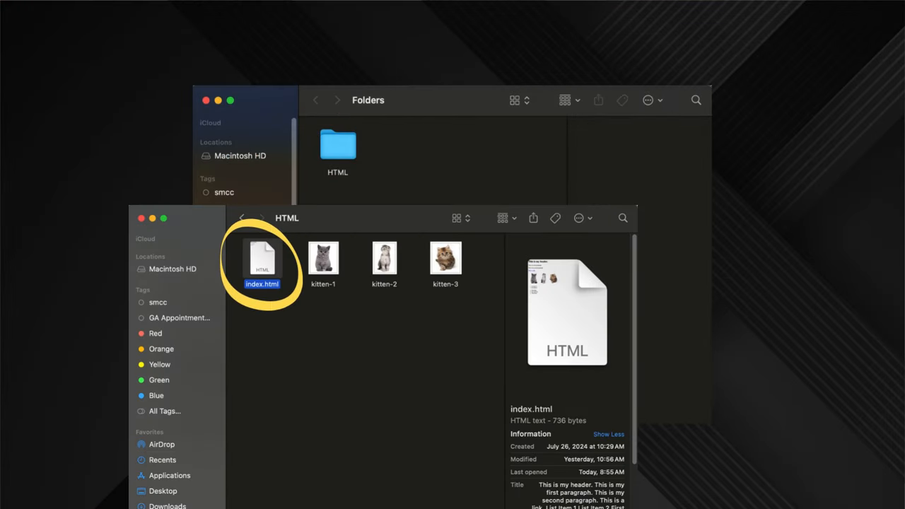
{"action": "double_click", "coordinate": [263, 262]}
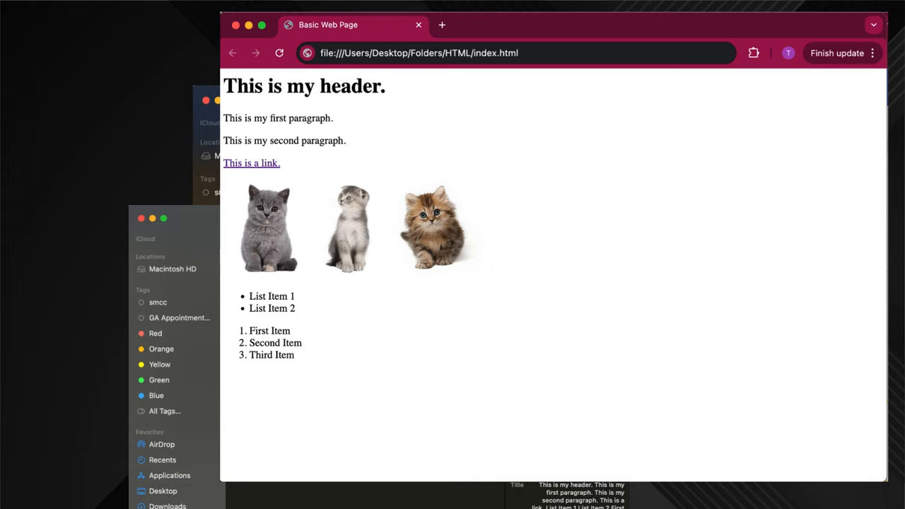